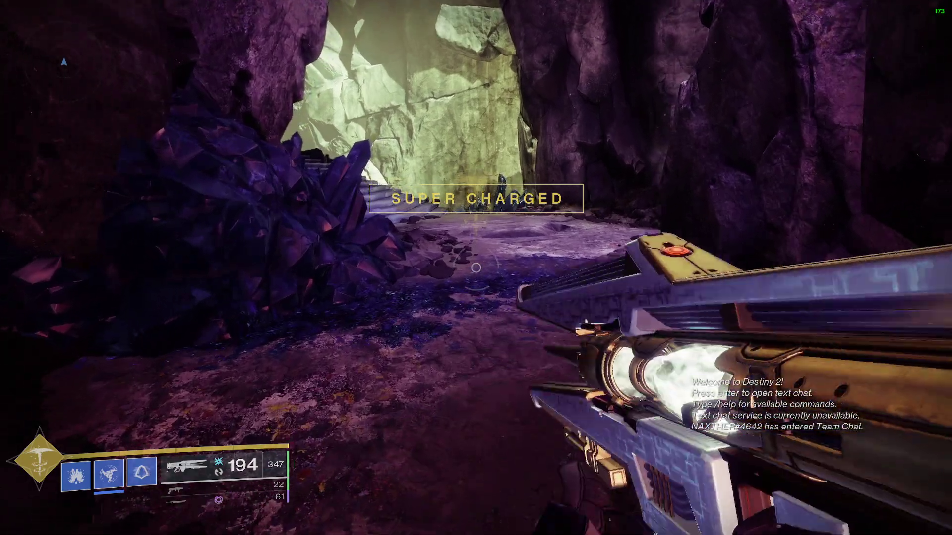
# Select the single-plate counts in column B and briefly the wall plates photo
pyautogui.press('enter')
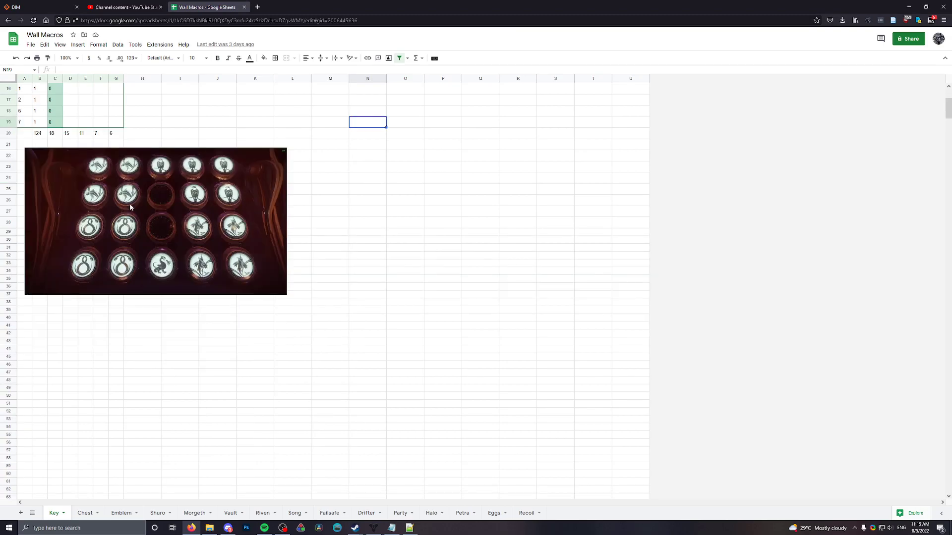
pyautogui.moveTo(221, 233)
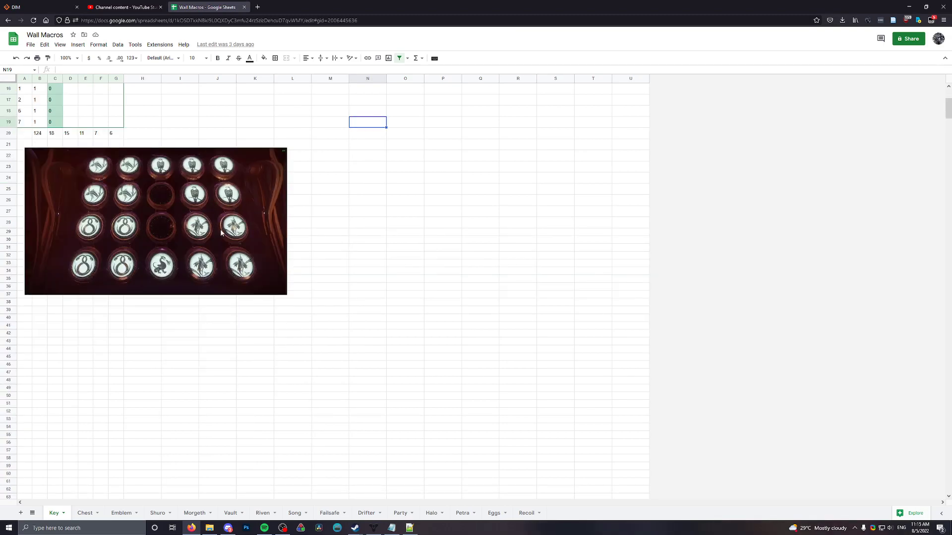
pyautogui.moveTo(57, 238)
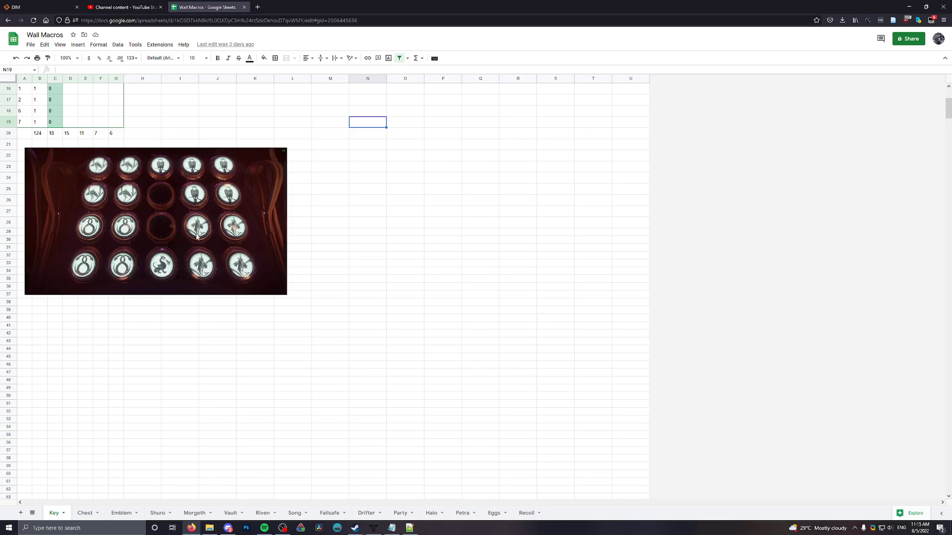
pyautogui.moveTo(212, 231)
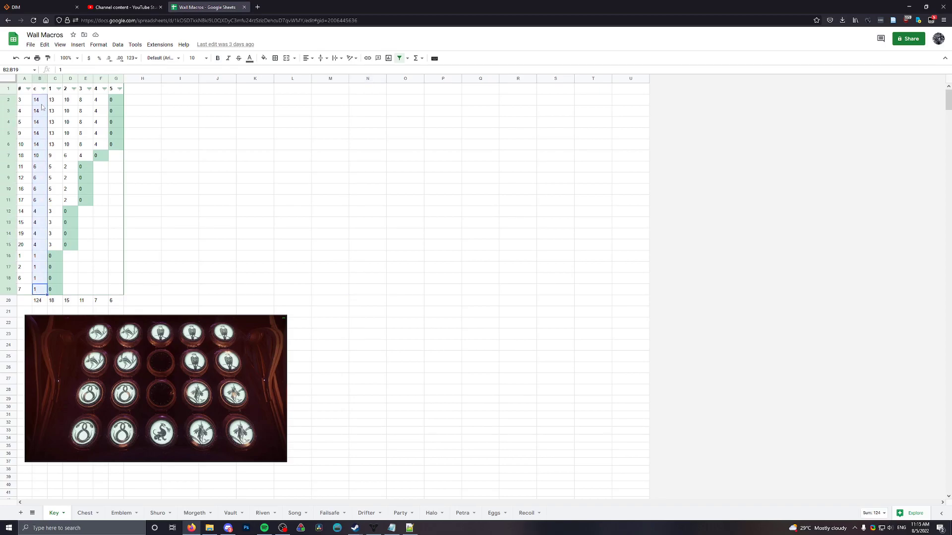
pyautogui.click(20, 289)
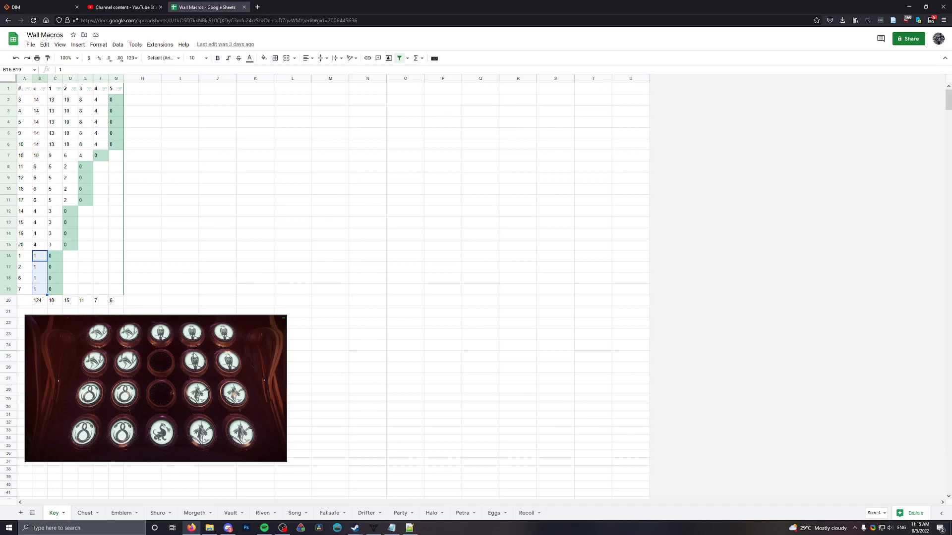
pyautogui.moveTo(175, 416)
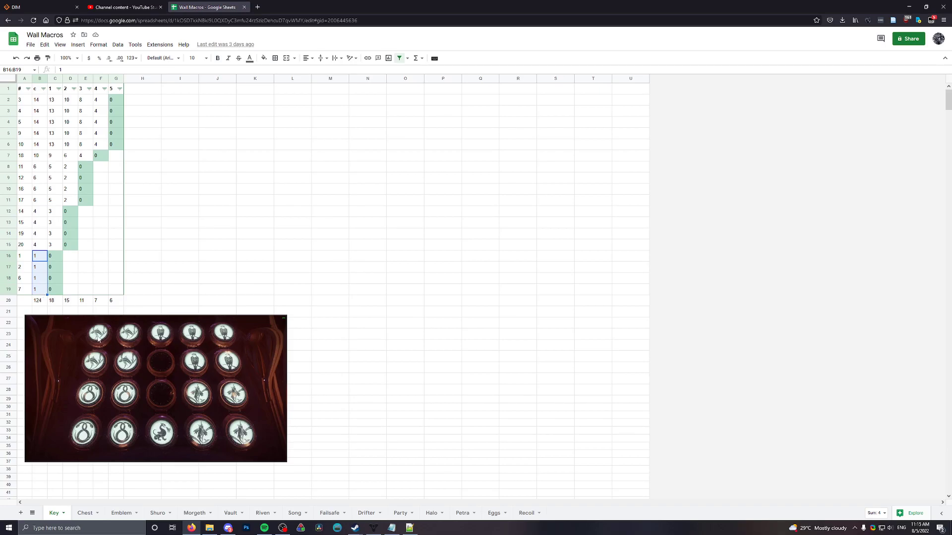
pyautogui.click(156, 388)
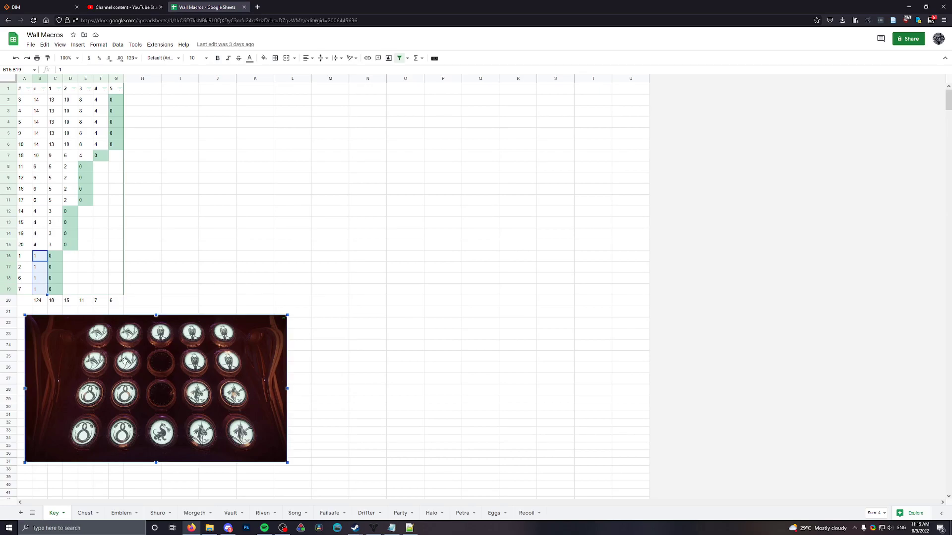
pyautogui.moveTo(86, 389)
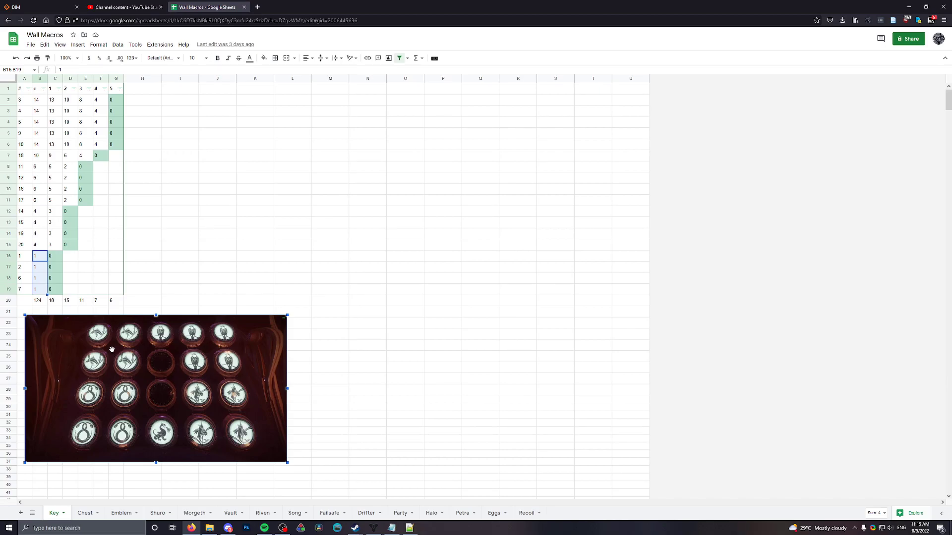
pyautogui.click(217, 279)
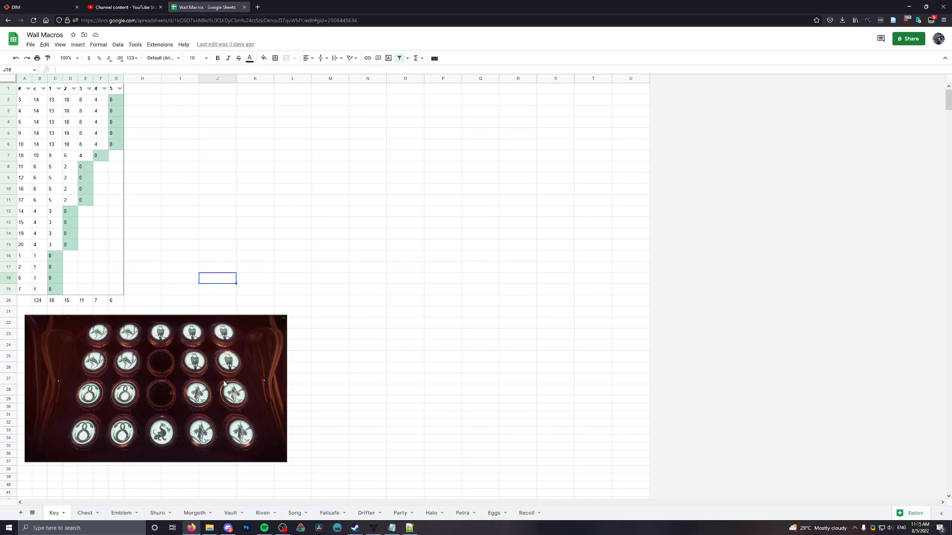
pyautogui.moveTo(217, 384)
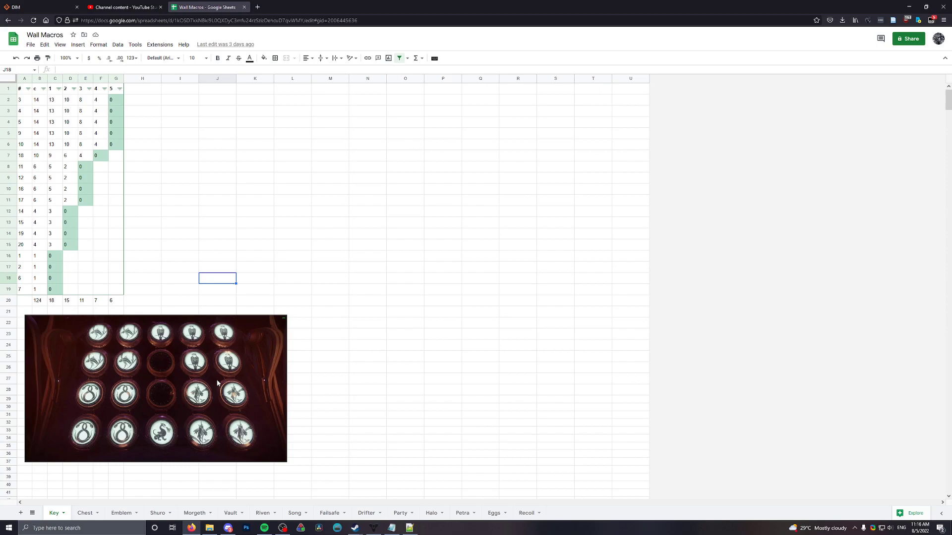
pyautogui.moveTo(355, 499)
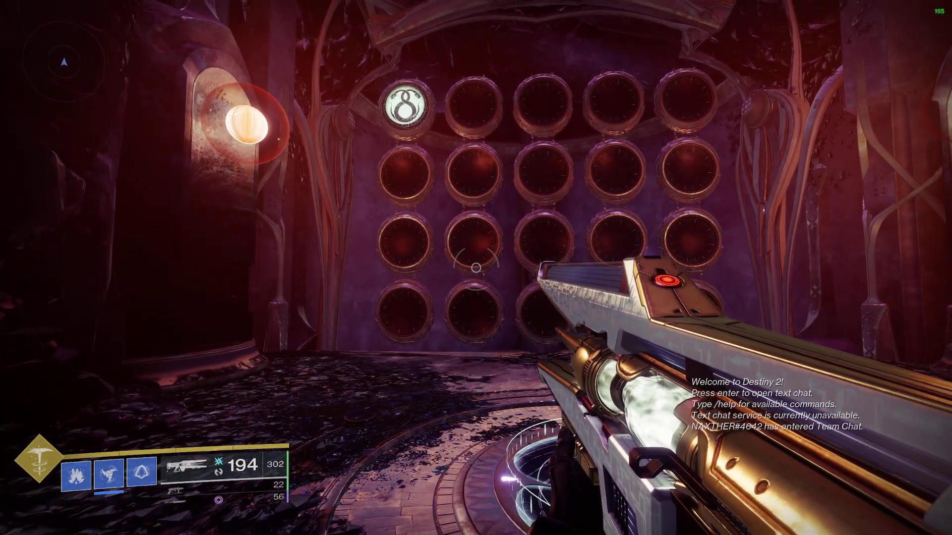
pyautogui.moveTo(476, 268)
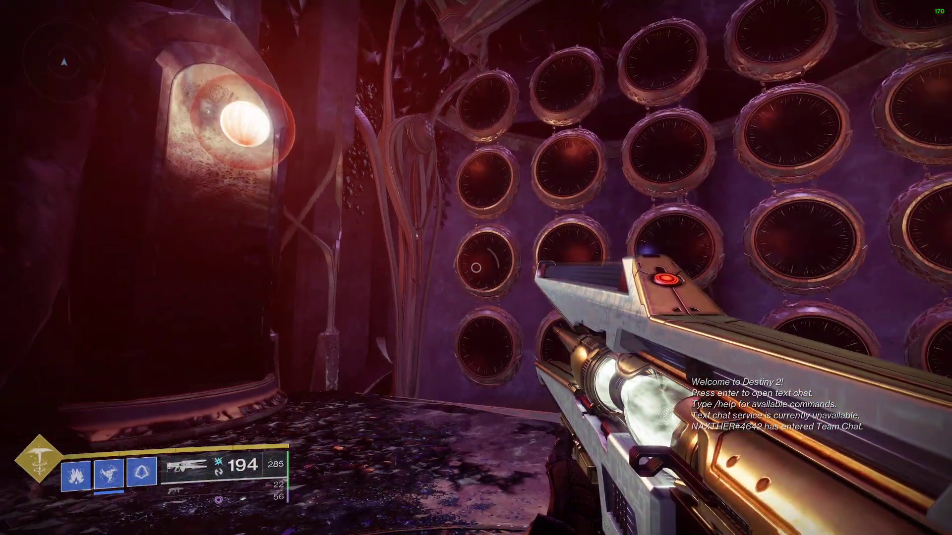
pyautogui.moveTo(476, 267)
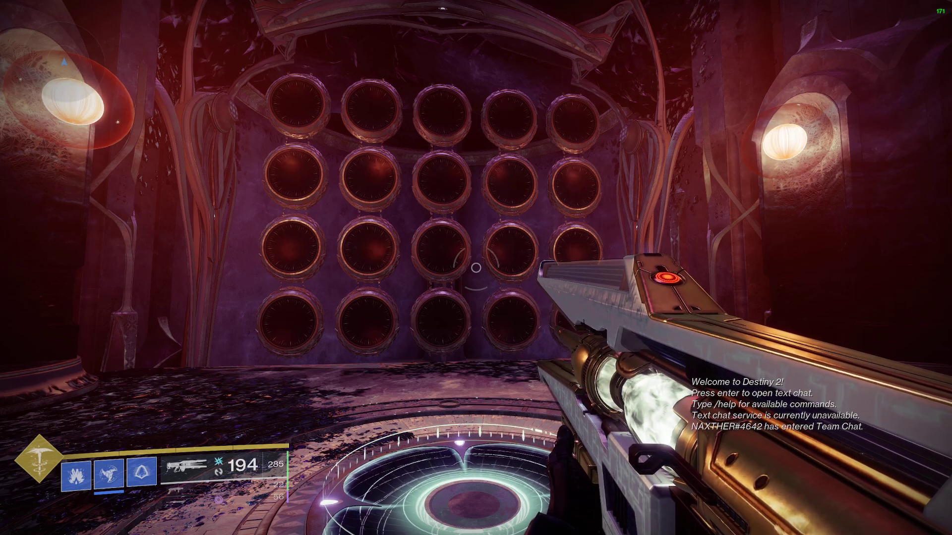
# Add 'ingame sens: 8' and 'screen bounds: max' to the Notepad notes, removing the ads line
pyautogui.press('enter')
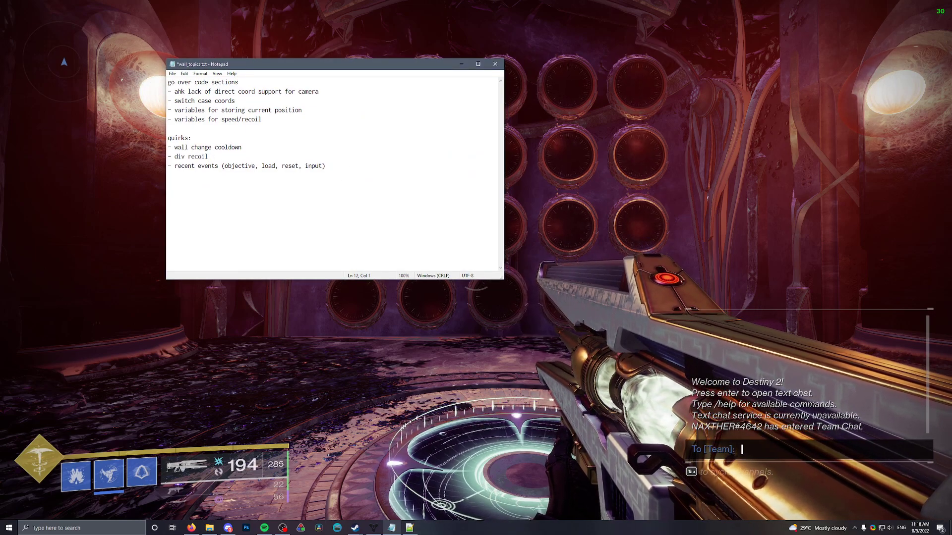
pyautogui.write('ingame sens')
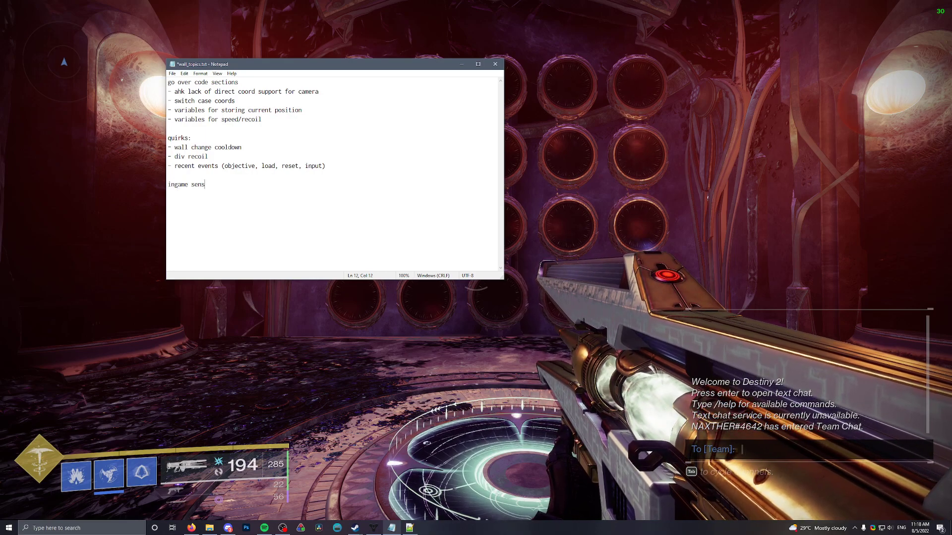
pyautogui.write(': 8')
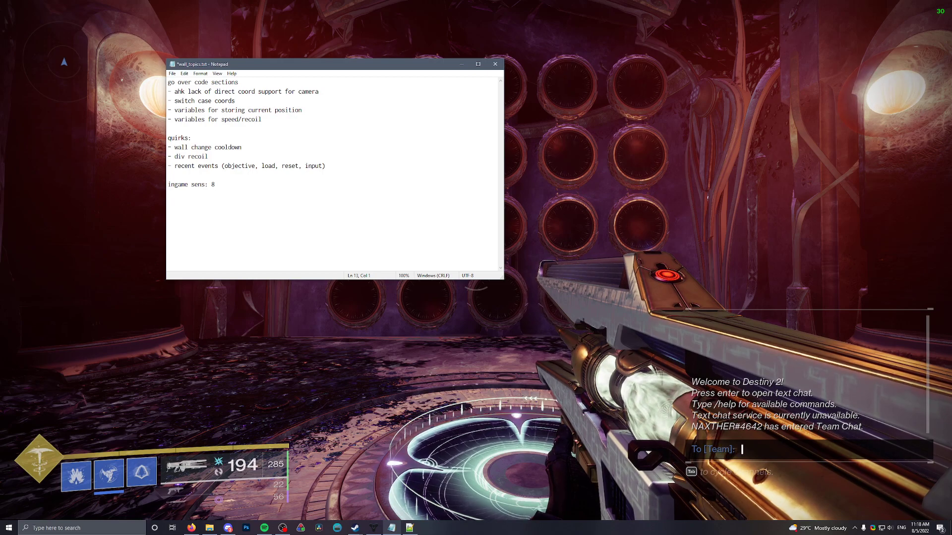
pyautogui.write('ads: 1')
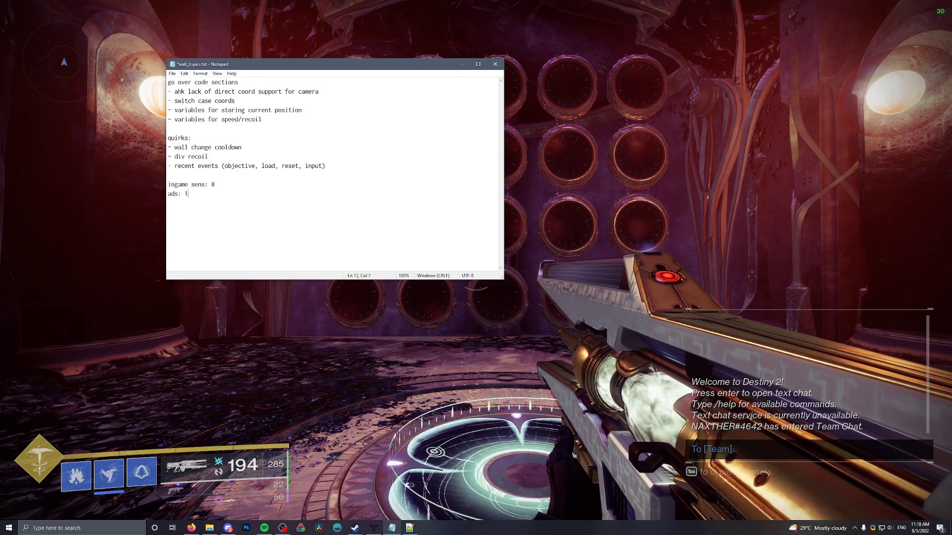
pyautogui.tripleClick(177, 193)
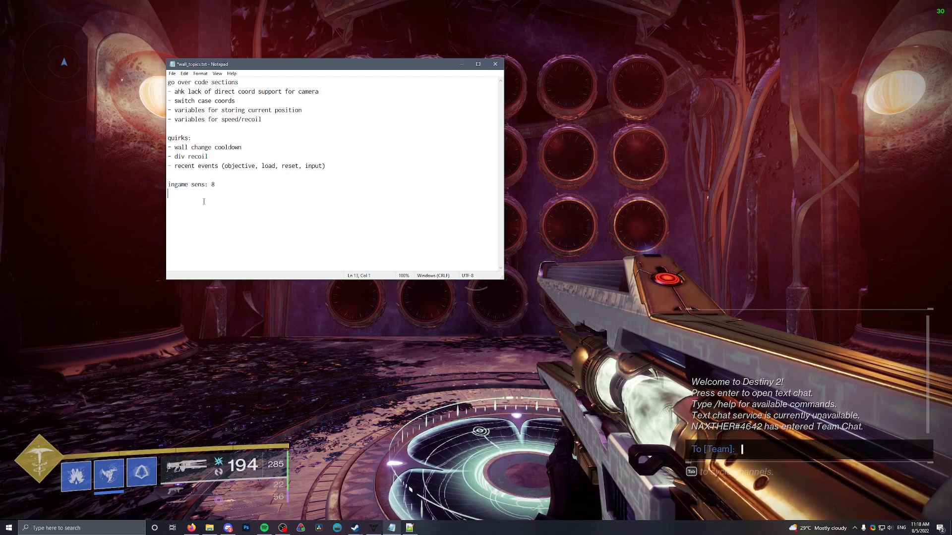
pyautogui.write('screenb')
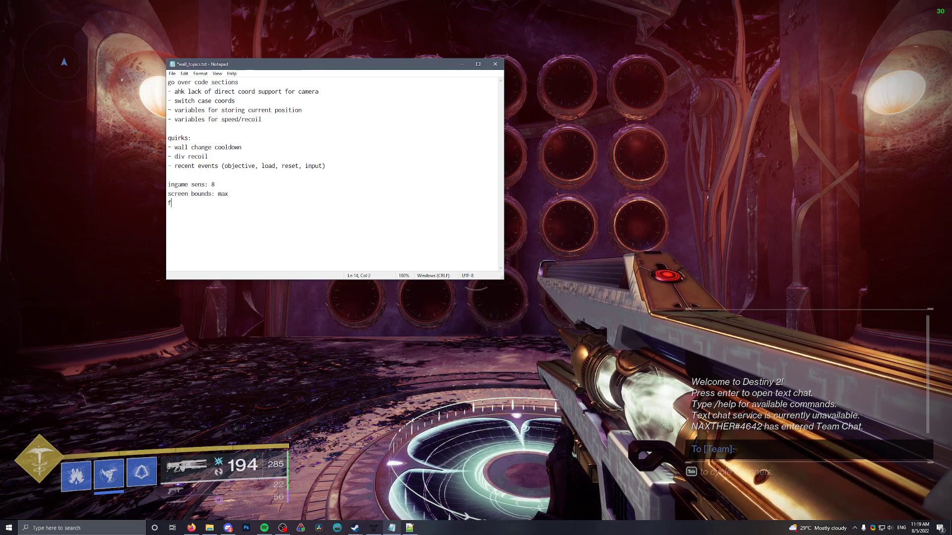
pyautogui.write('ov: max')
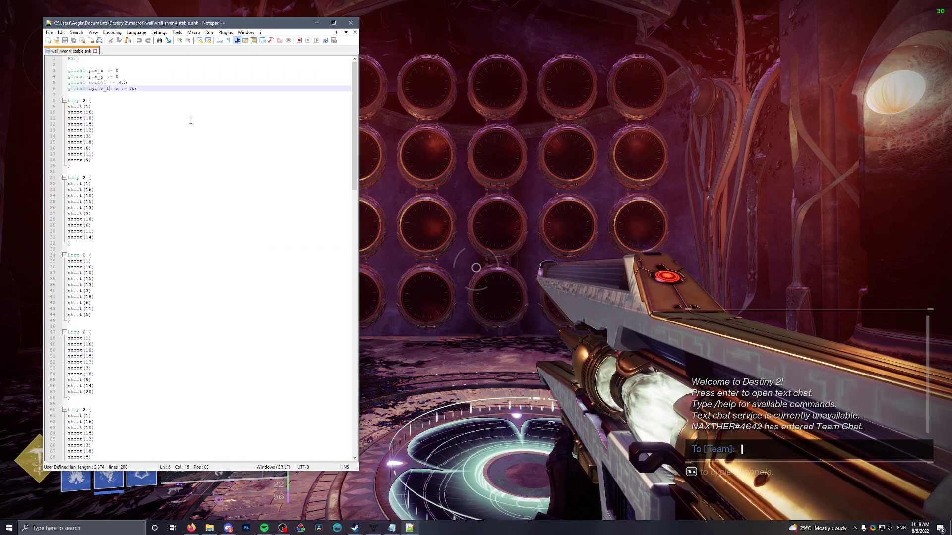
# Highlight the pos_y starting position and recoil settings in wall_riven4_stable.ahk
pyautogui.scroll(-3)
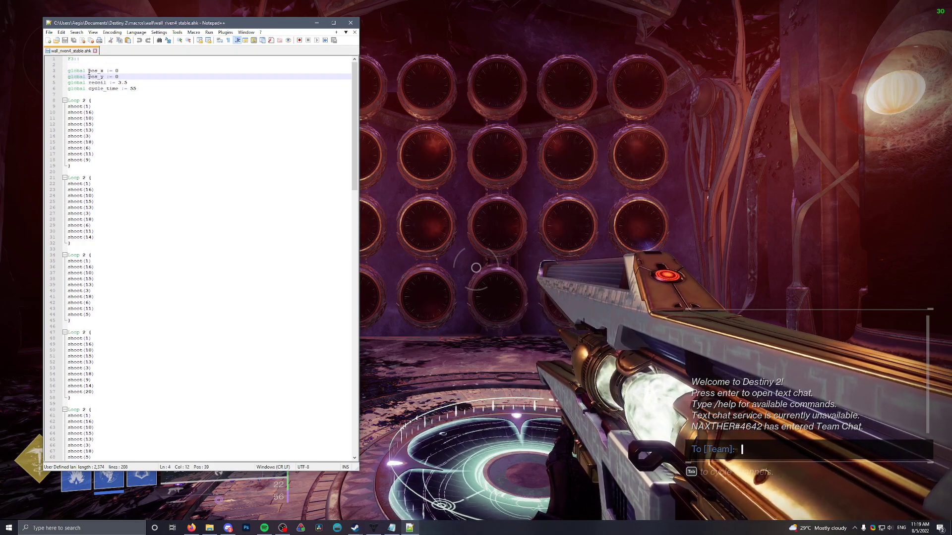
pyautogui.doubleClick(94, 82)
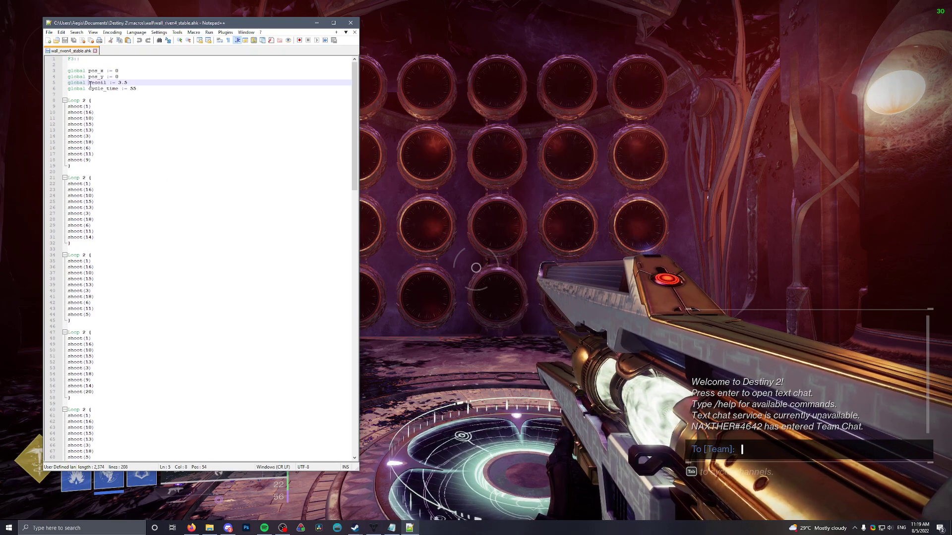
pyautogui.doubleClick(97, 82)
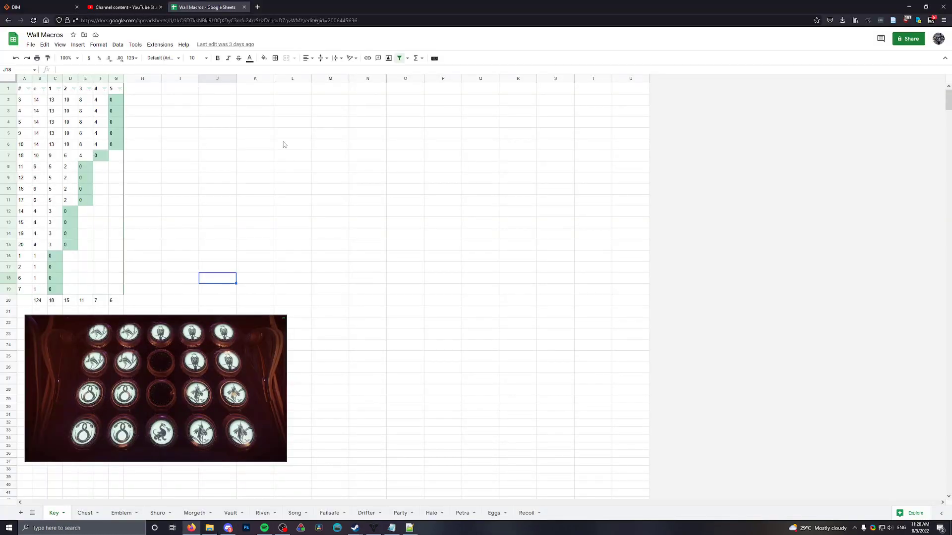
# Show the Recoil sheet and trace the cycle-versus-recoil chart's trend line
pyautogui.click(526, 512)
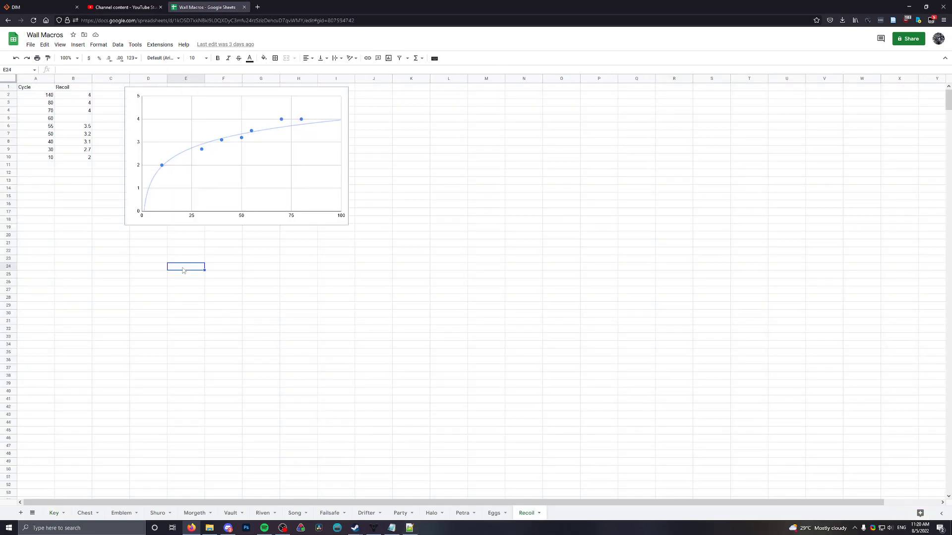
pyautogui.moveTo(321, 126)
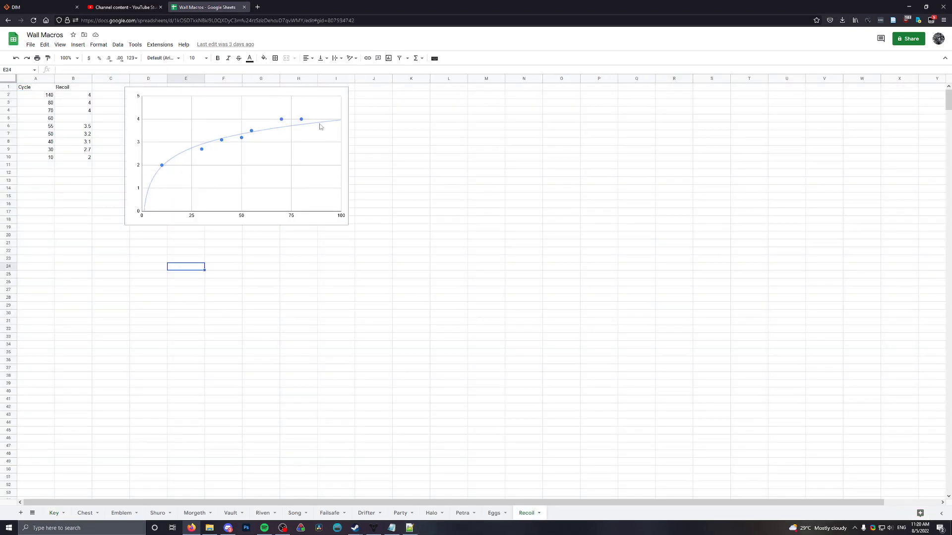
pyautogui.moveTo(35, 95); pyautogui.dragTo(73, 110)
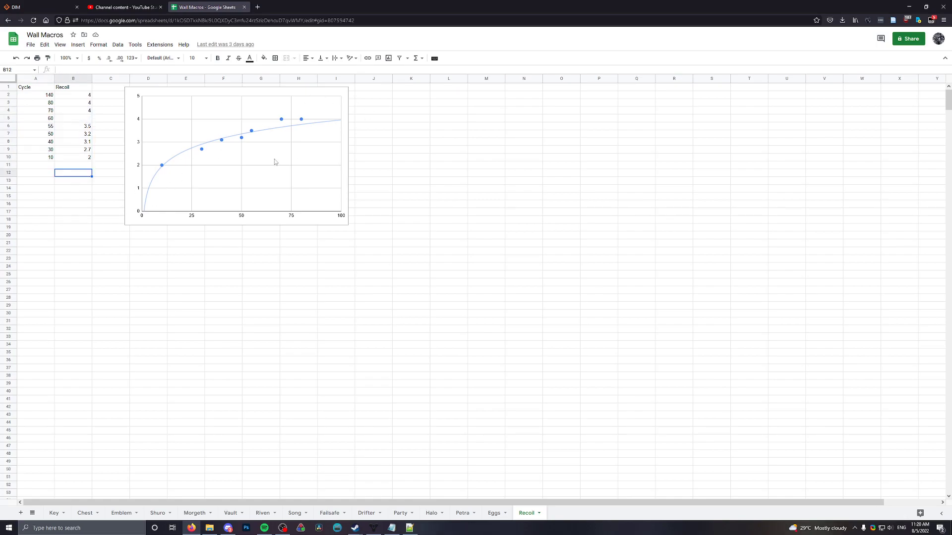
pyautogui.moveTo(233, 118)
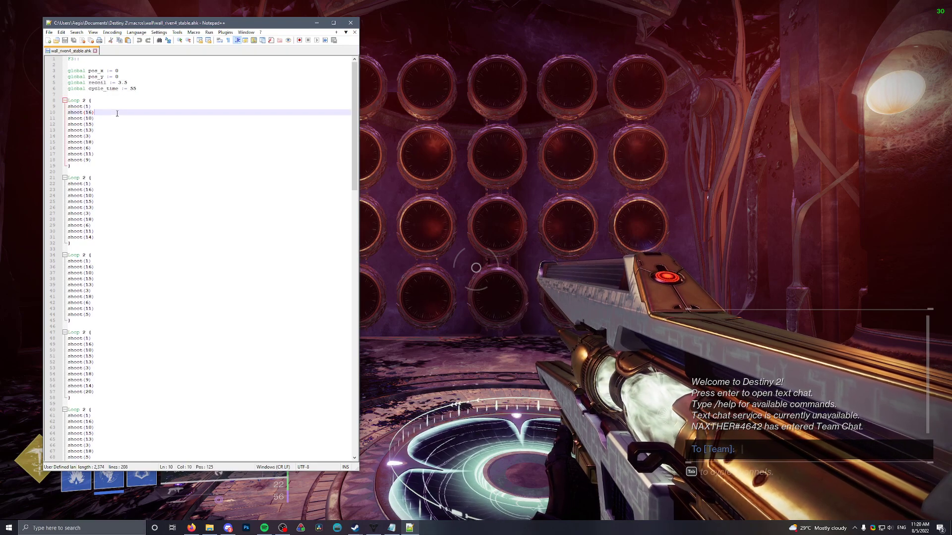
# Mark the second shot in the first Loop block and scroll to the shoot(cell) function
pyautogui.click(139, 89)
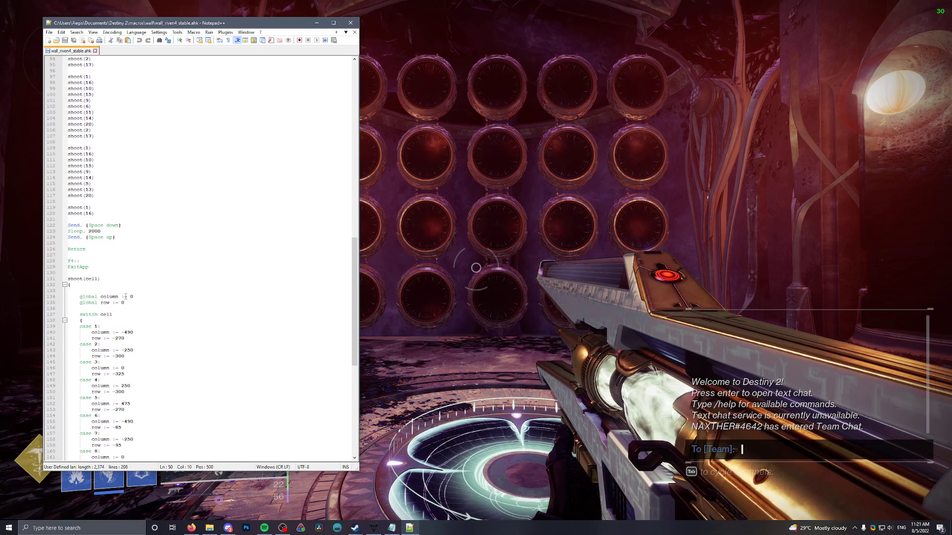
pyautogui.scroll(-3)
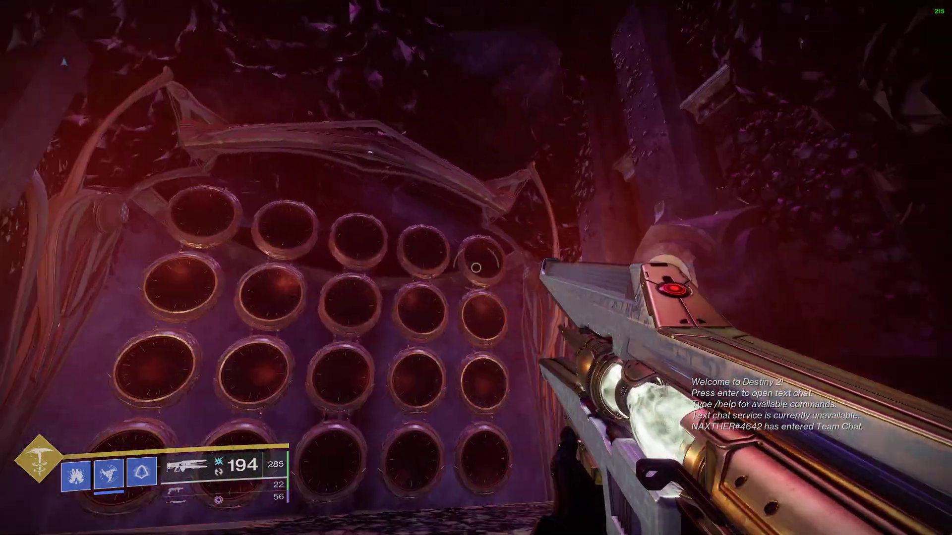
pyautogui.press('enter')
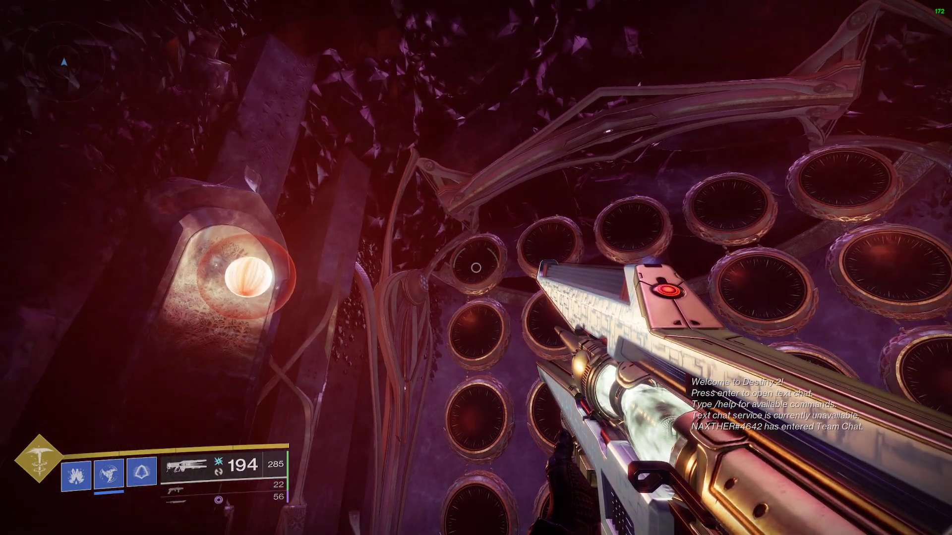
pyautogui.press('alt+tab')
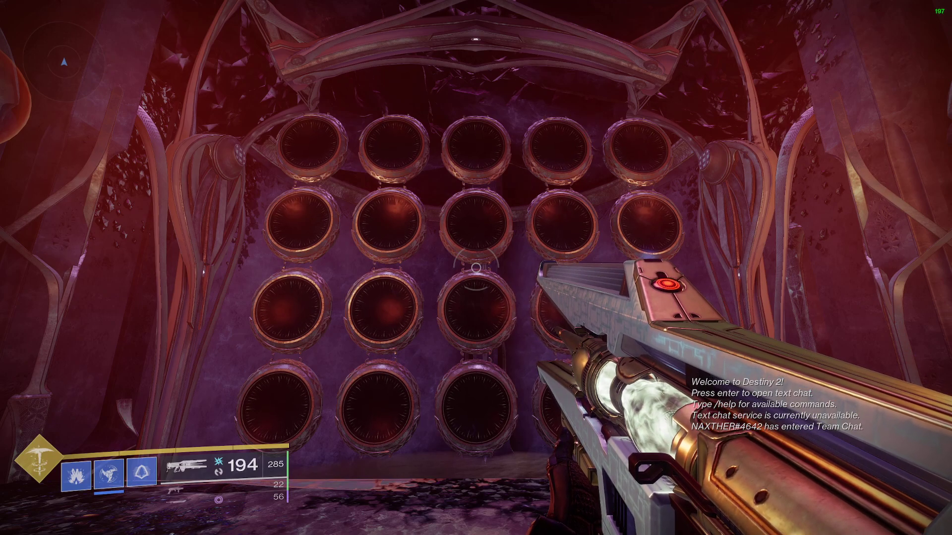
pyautogui.press('enter')
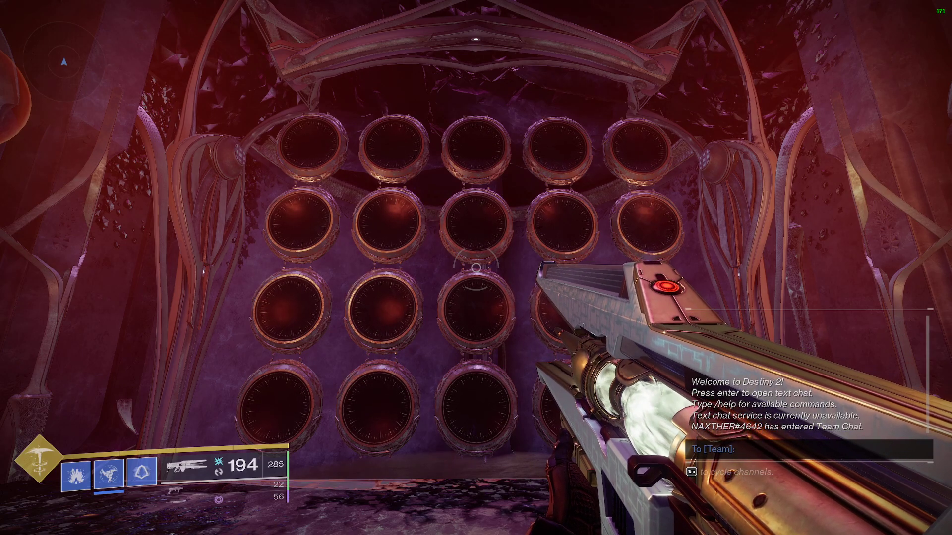
pyautogui.press('enter')
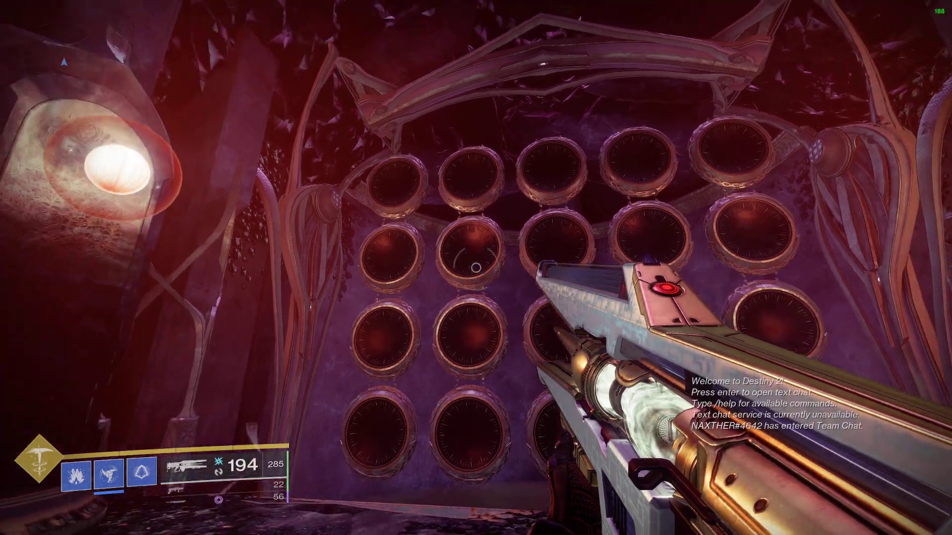
pyautogui.press('alt+tab')
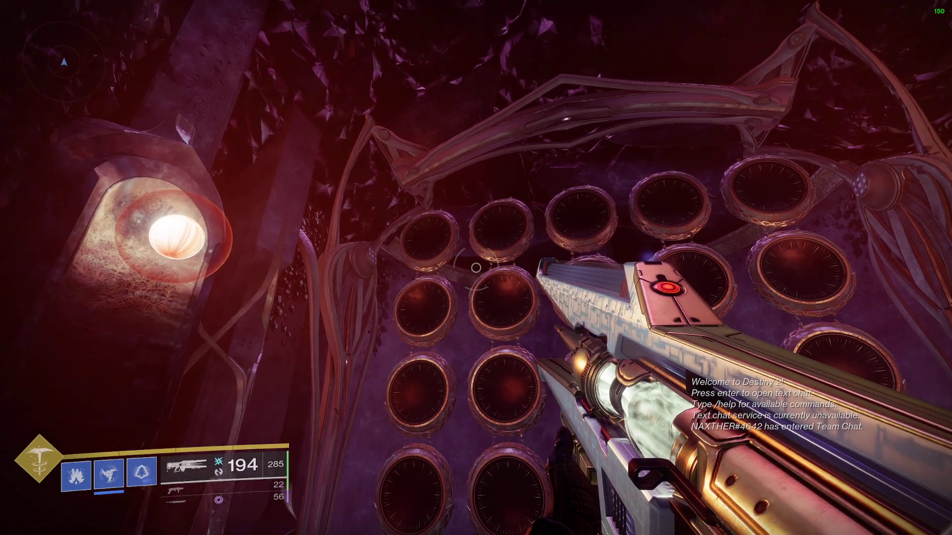
pyautogui.moveTo(469, 267)
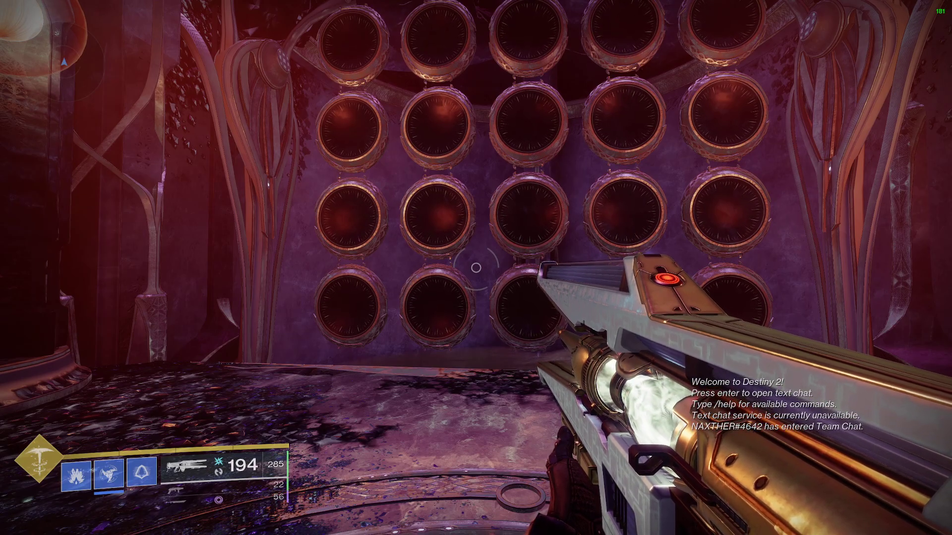
pyautogui.moveTo(474, 268)
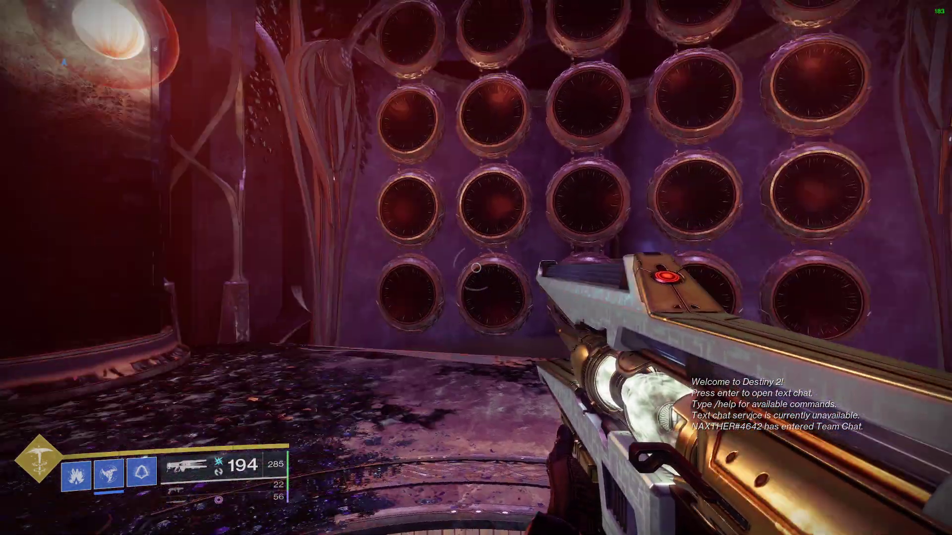
# Return to the Wall Macros spreadsheet's Recoil tab with its cycle-versus-recoil curve
pyautogui.press('enter')
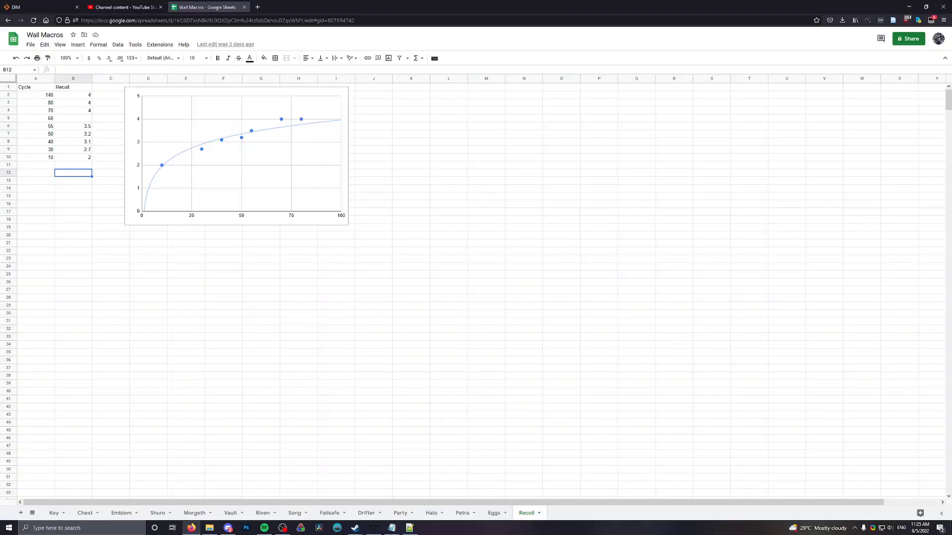
pyautogui.click(72, 336)
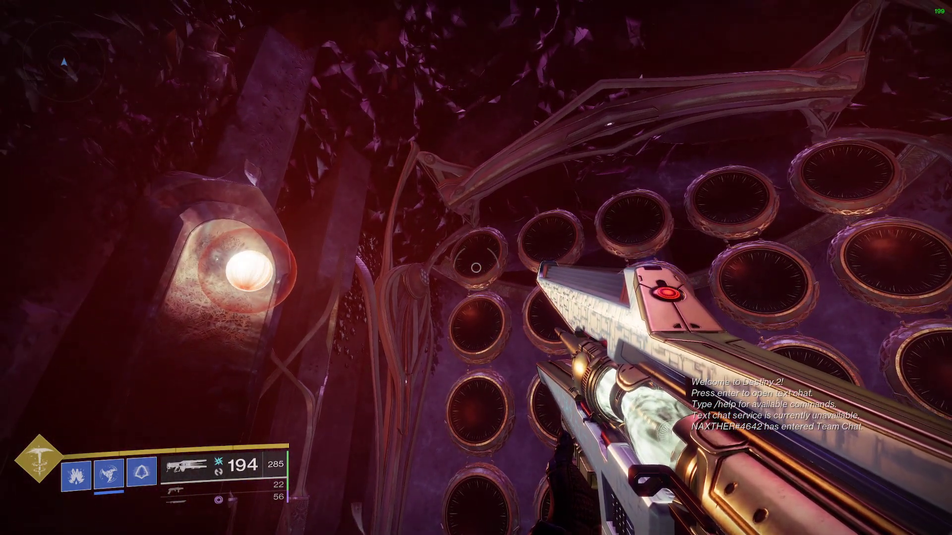
pyautogui.moveTo(477, 268)
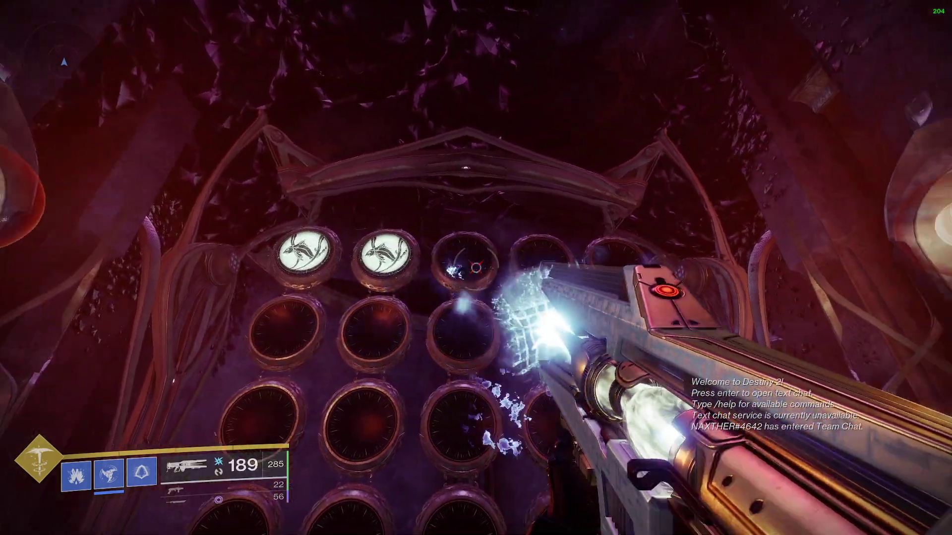
# Shoot the next wish wall plate to light it, then return to the spreadsheet
pyautogui.click(472, 259)
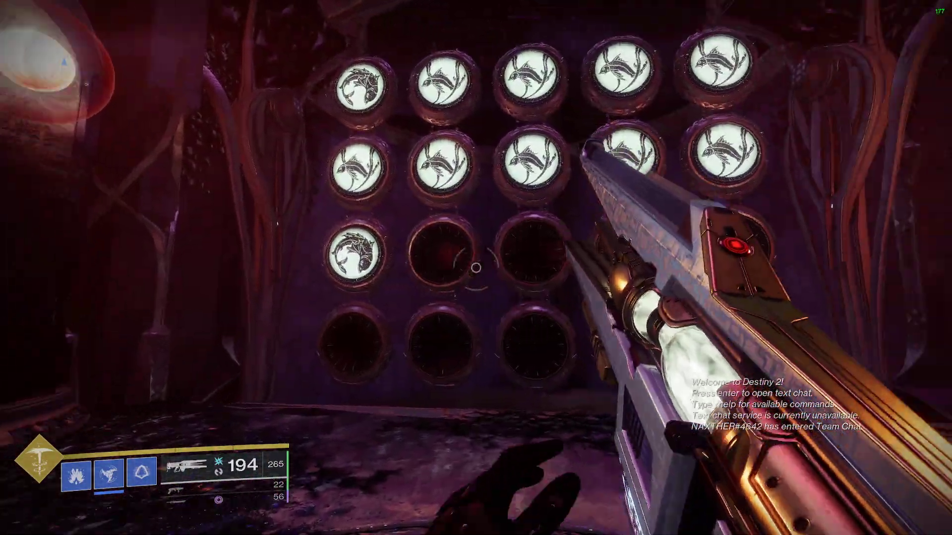
pyautogui.press('enter')
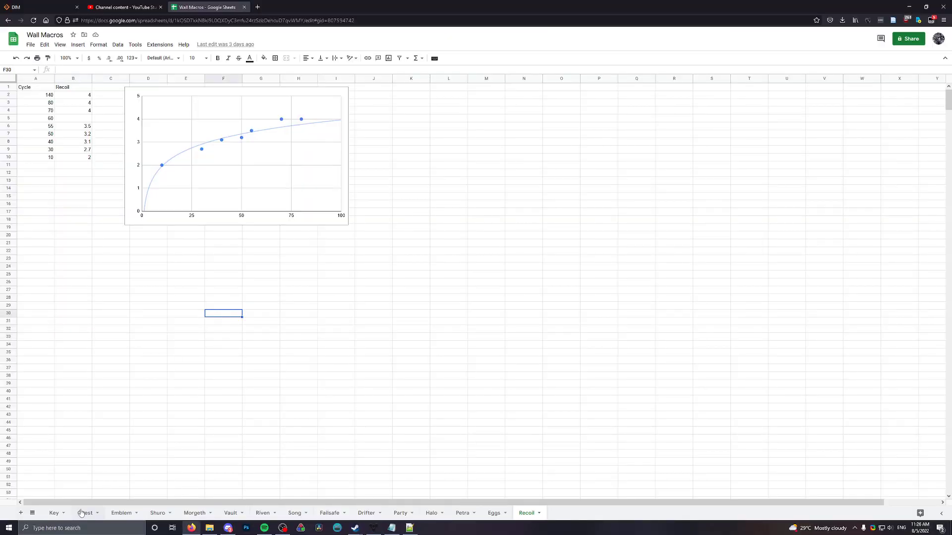
# Open the Riven sheet with its plate-count table, totals row and wall photo
pyautogui.click(53, 512)
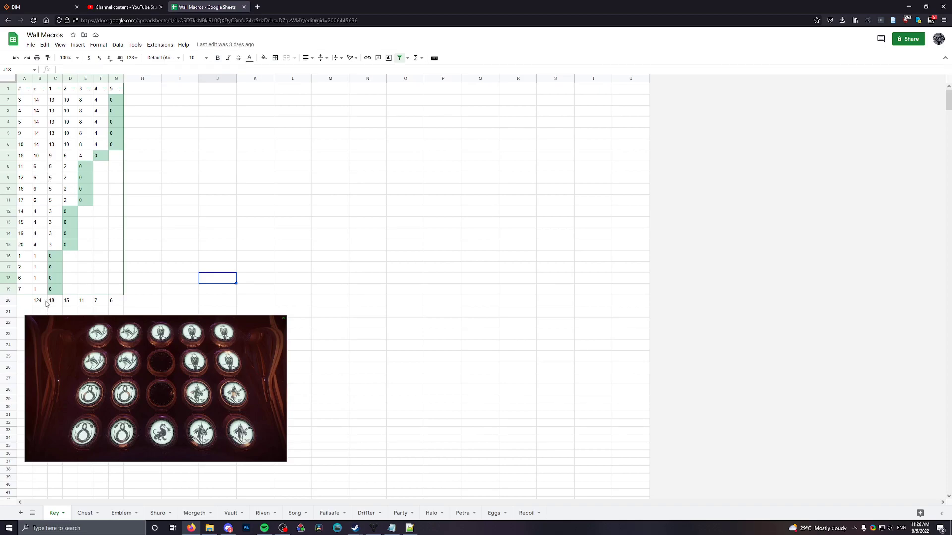
pyautogui.moveTo(121, 498)
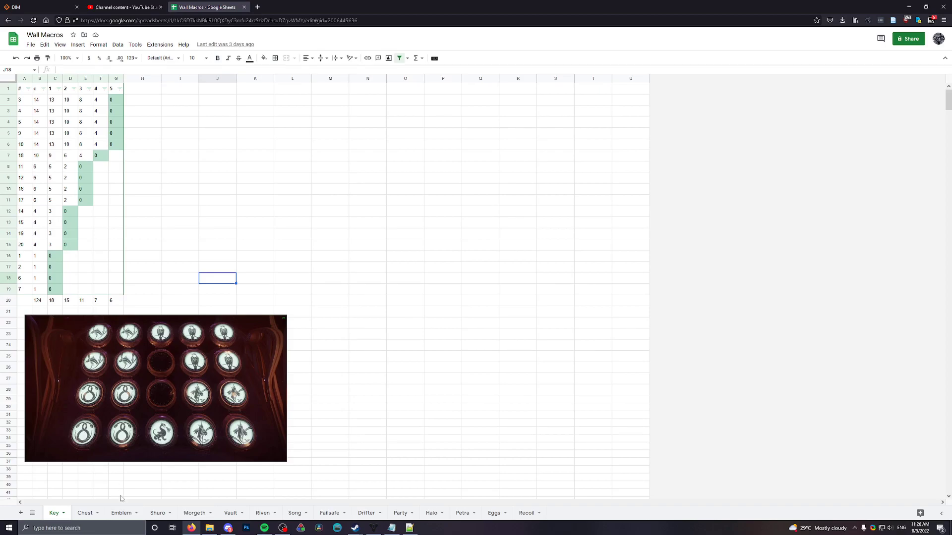
pyautogui.click(263, 513)
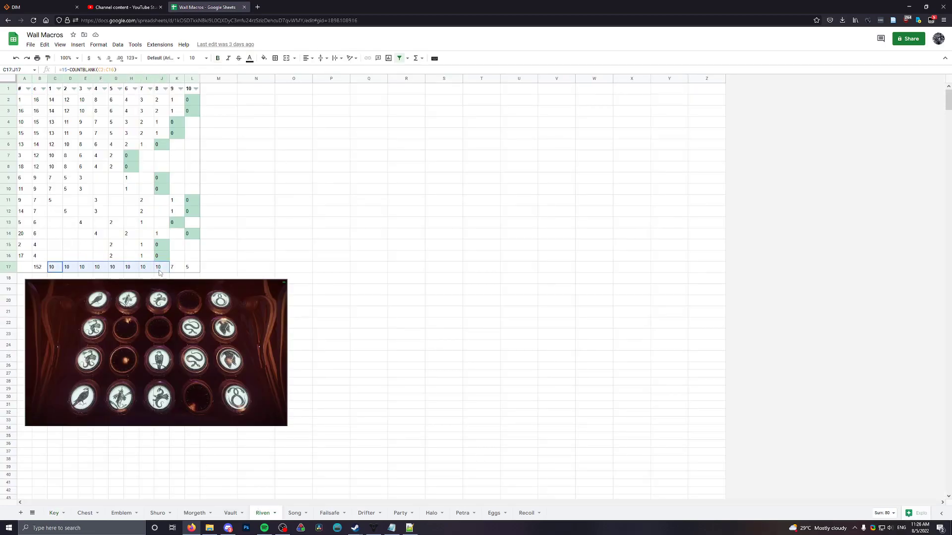
# Check the Riven totals row and K17 blank-count formula, then open the Vault sheet
pyautogui.click(50, 267)
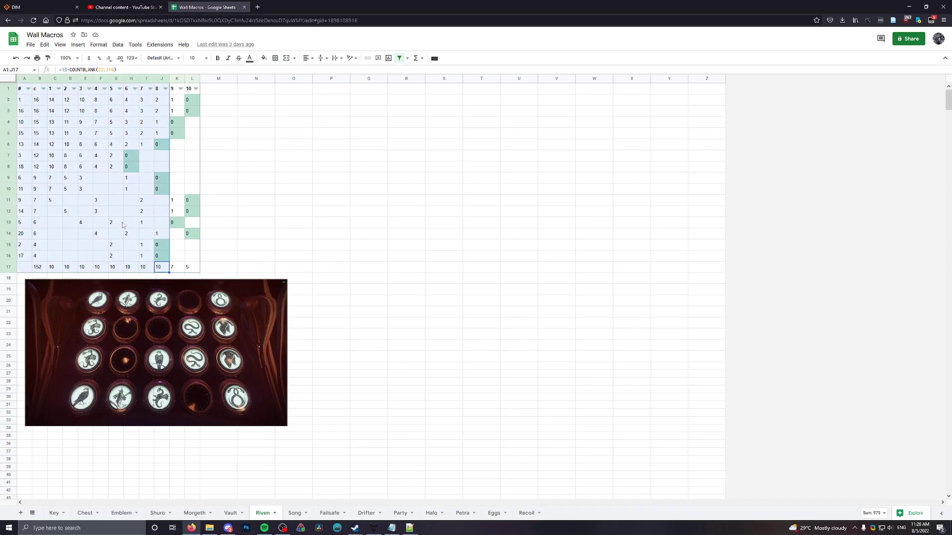
pyautogui.click(66, 266)
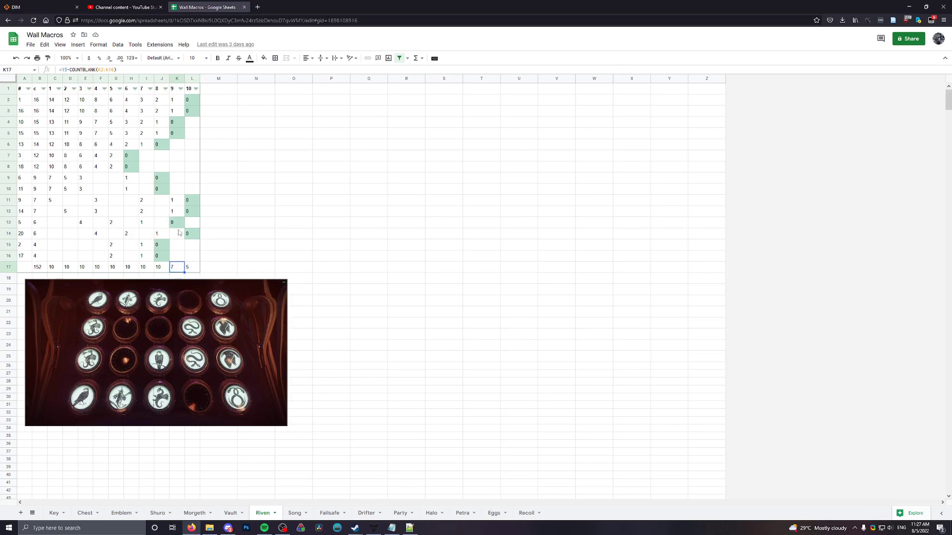
pyautogui.moveTo(179, 234)
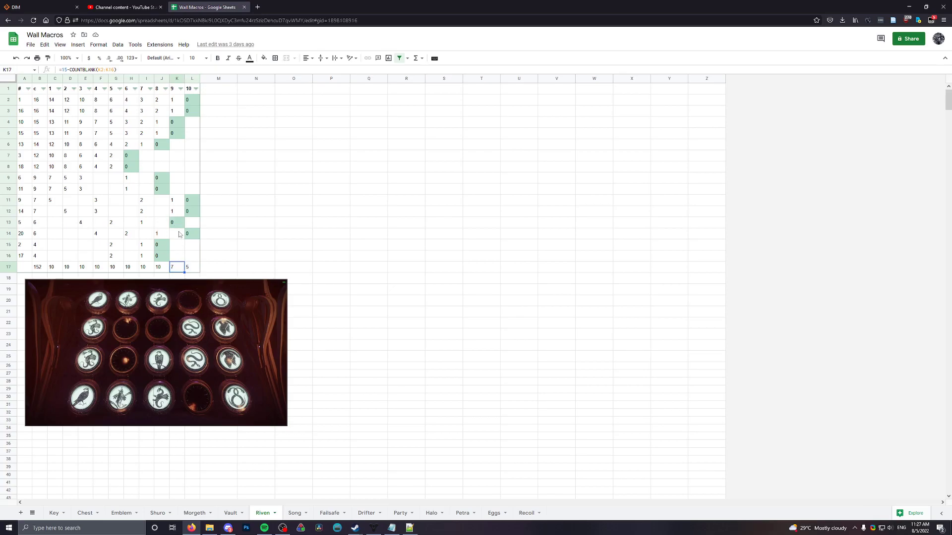
pyautogui.moveTo(176, 234)
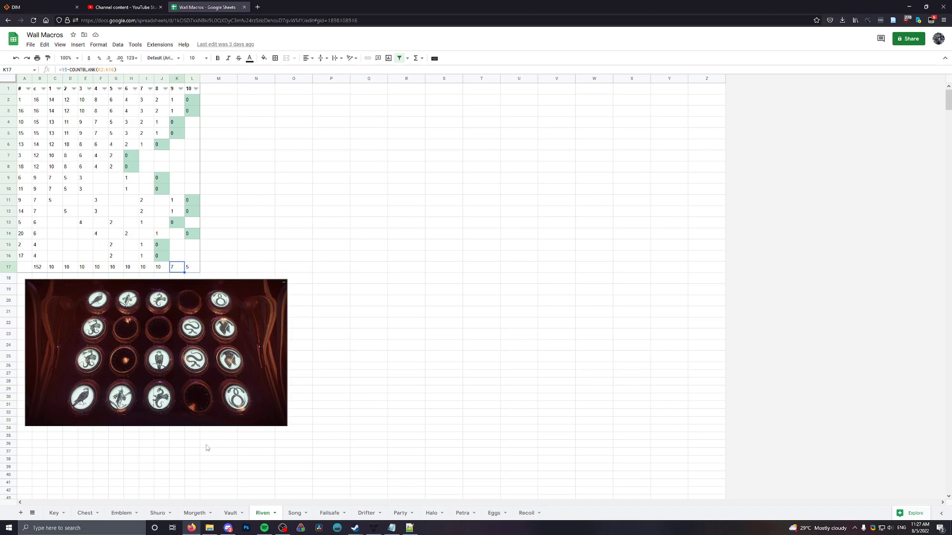
pyautogui.click(230, 512)
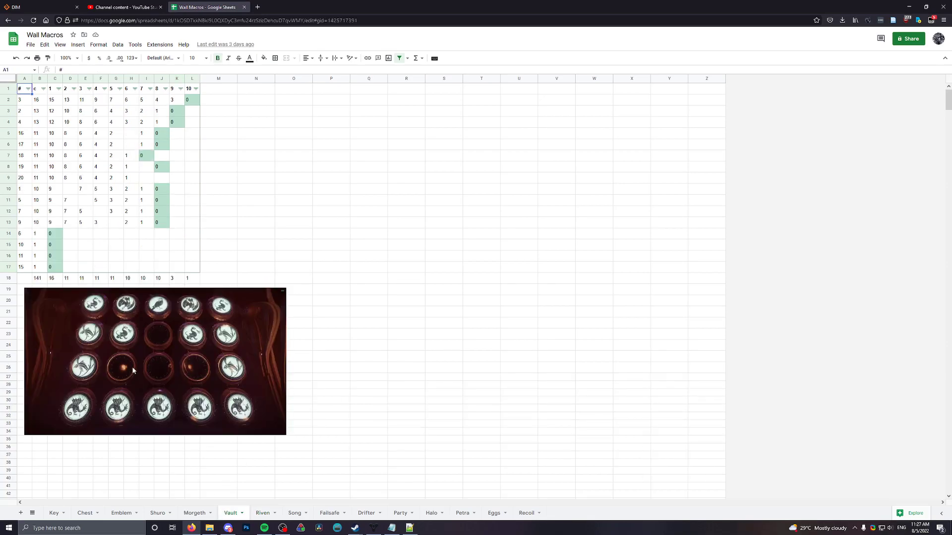
pyautogui.moveTo(131, 364)
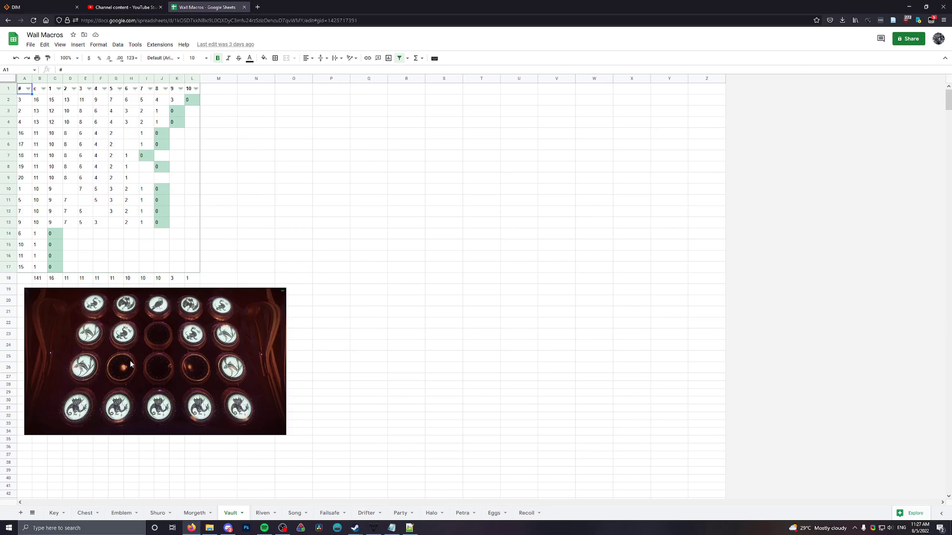
pyautogui.moveTo(131, 366)
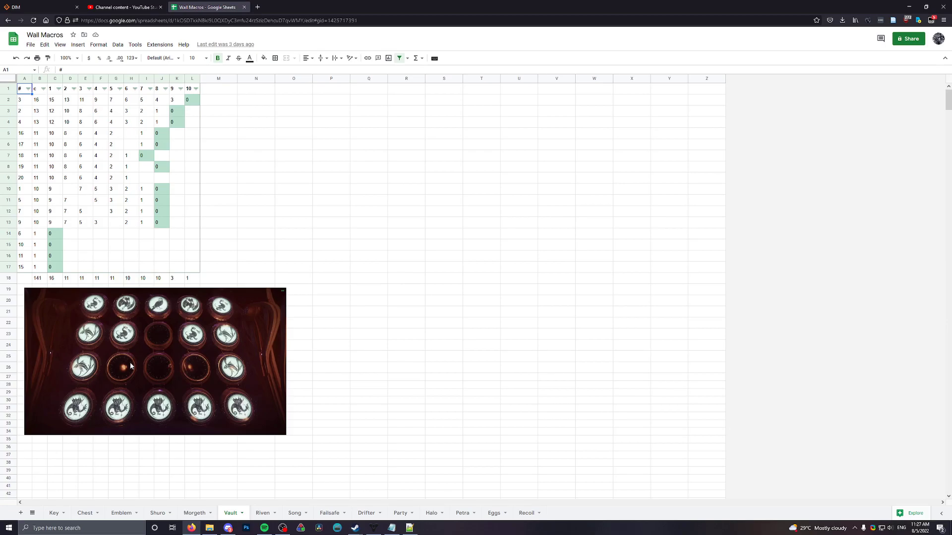
# Open the Failsafe sheet and inspect plate count 14 in B2 and the diagonal zero cells
pyautogui.click(328, 513)
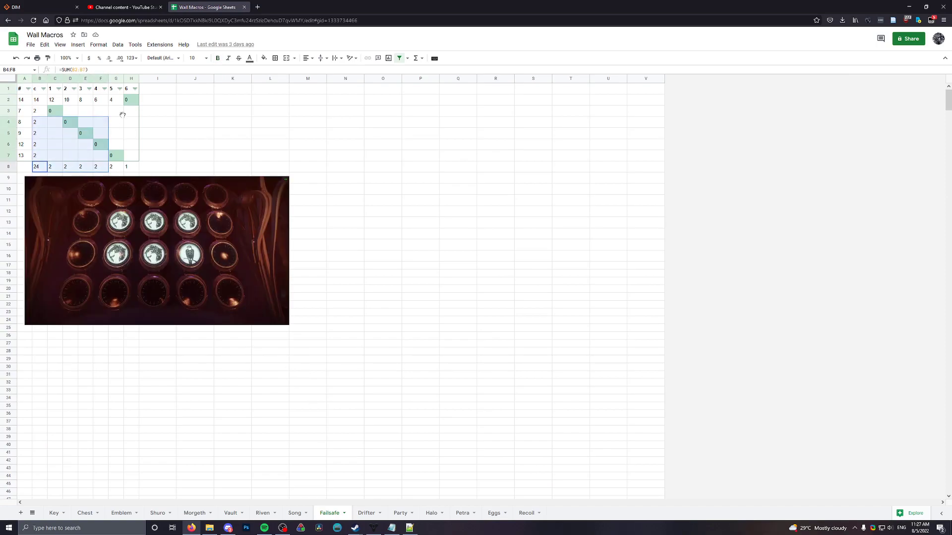
pyautogui.click(158, 121)
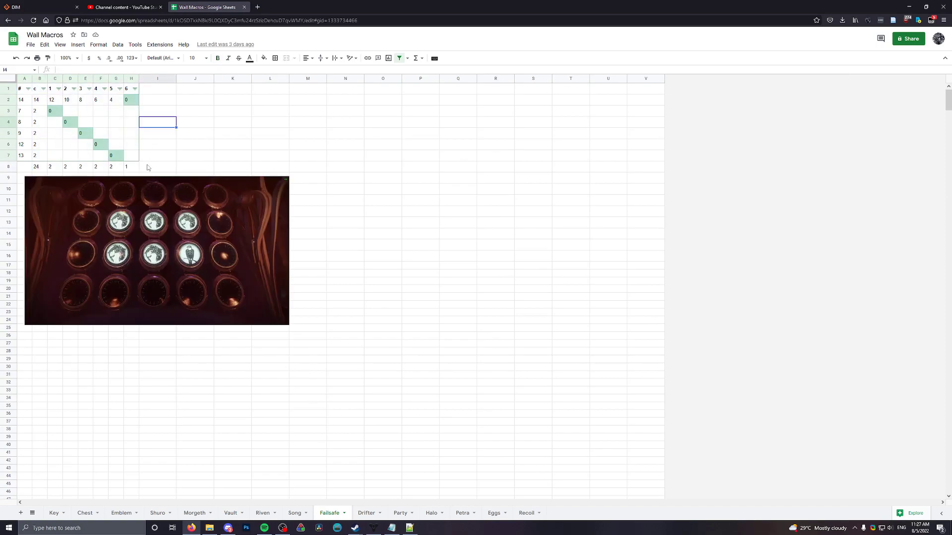
pyautogui.moveTo(135, 187)
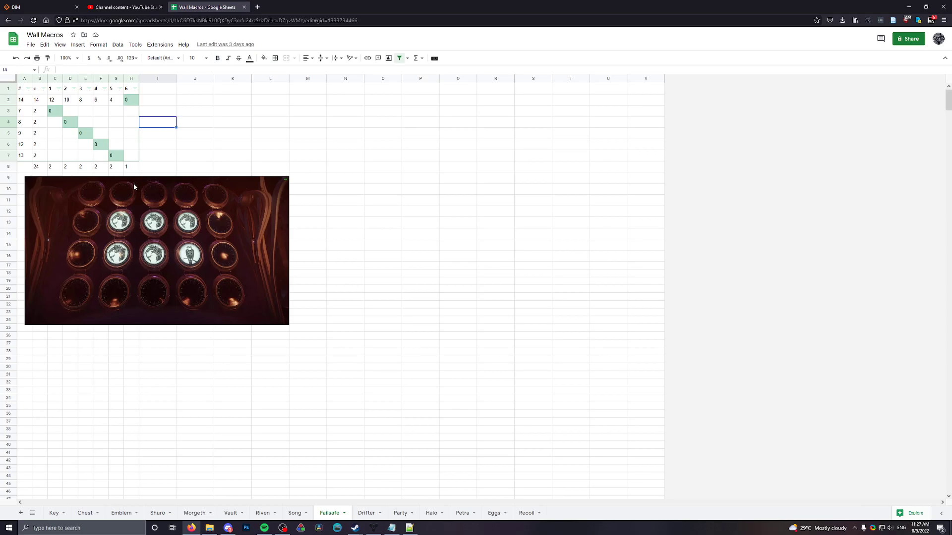
pyautogui.click(39, 99)
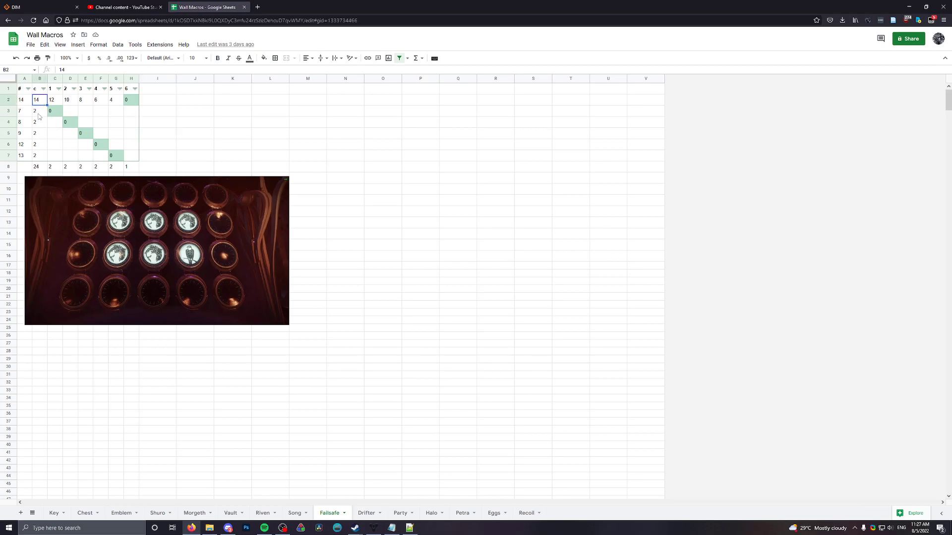
pyautogui.moveTo(40, 111); pyautogui.dragTo(40, 155)
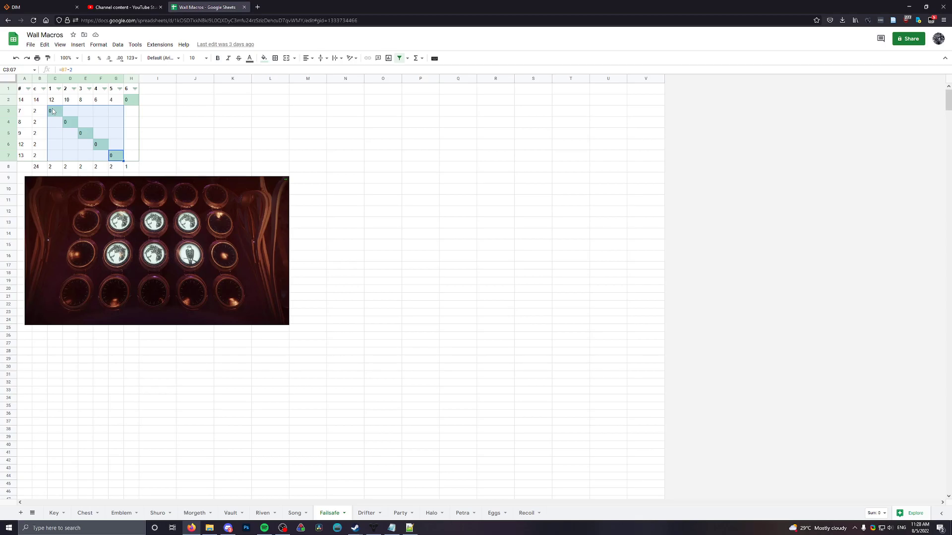
pyautogui.moveTo(89, 120)
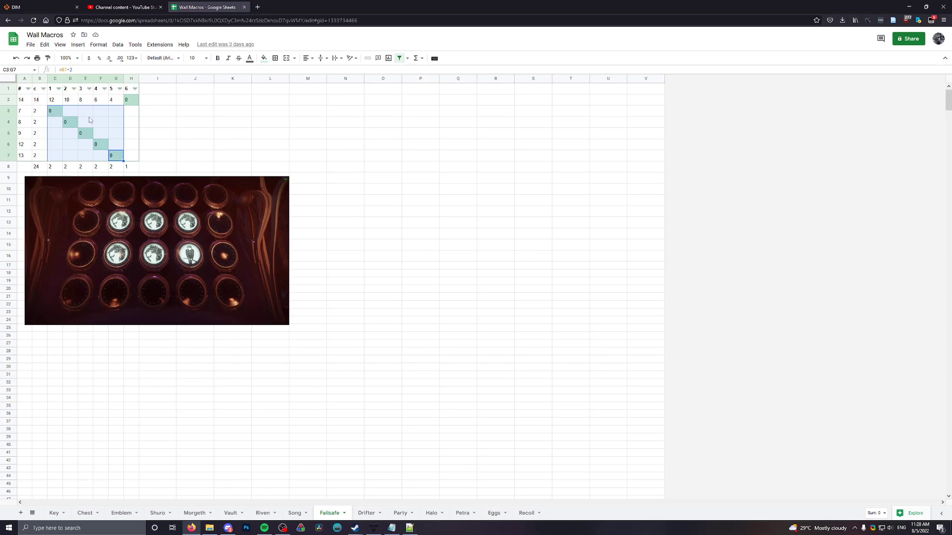
pyautogui.click(158, 133)
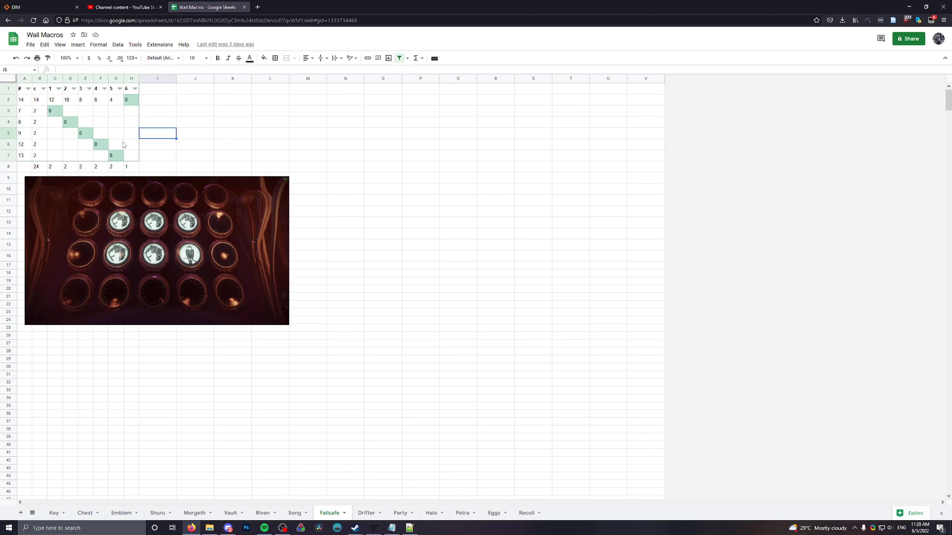
pyautogui.click(409, 527)
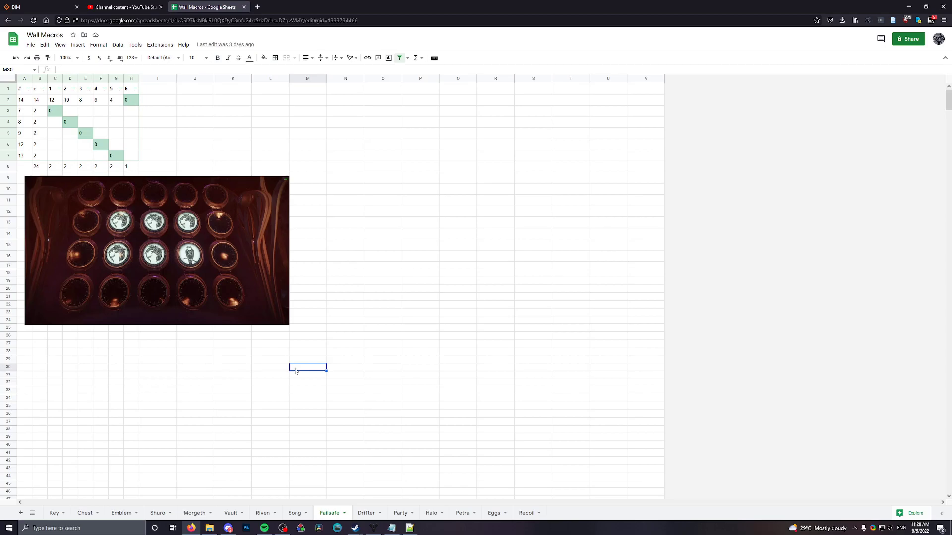
pyautogui.moveTo(301, 376)
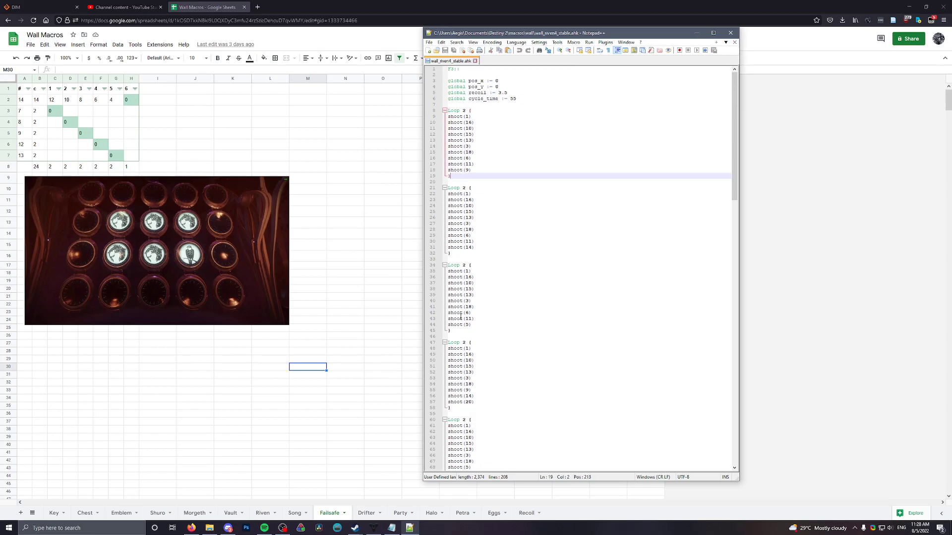
# Set cycle_time := 500 in the script, then check recoil 3.2 for cycle 50 on the Recoil sheet
pyautogui.scroll(-3)
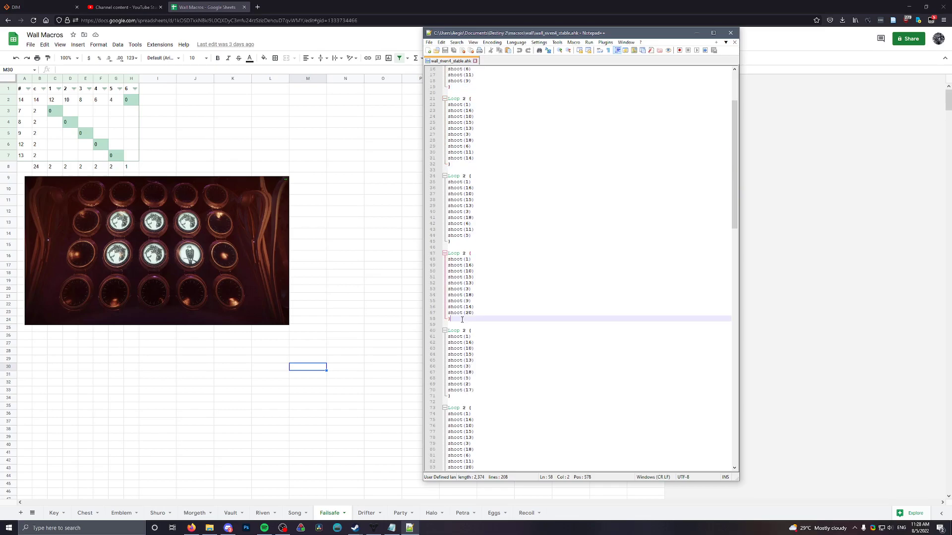
pyautogui.write('cycle_time := 5')
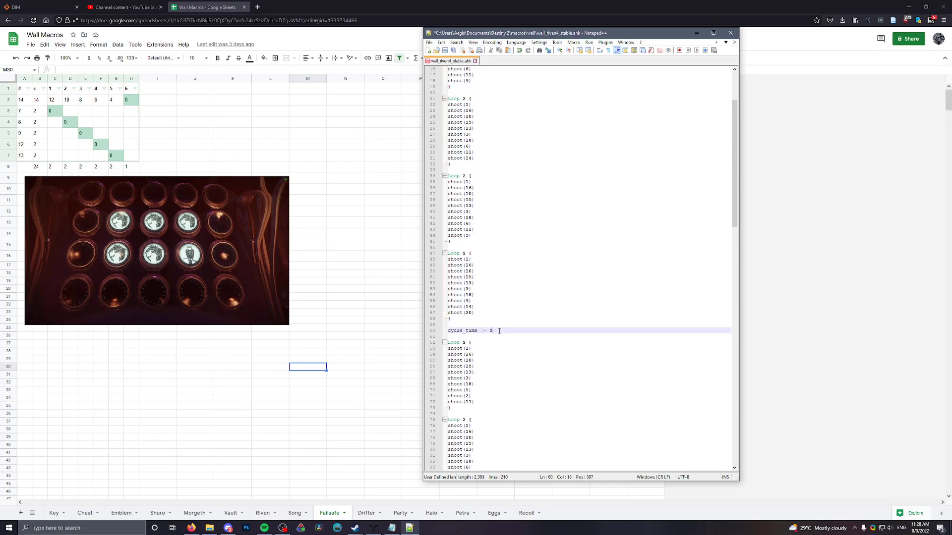
pyautogui.write('00')
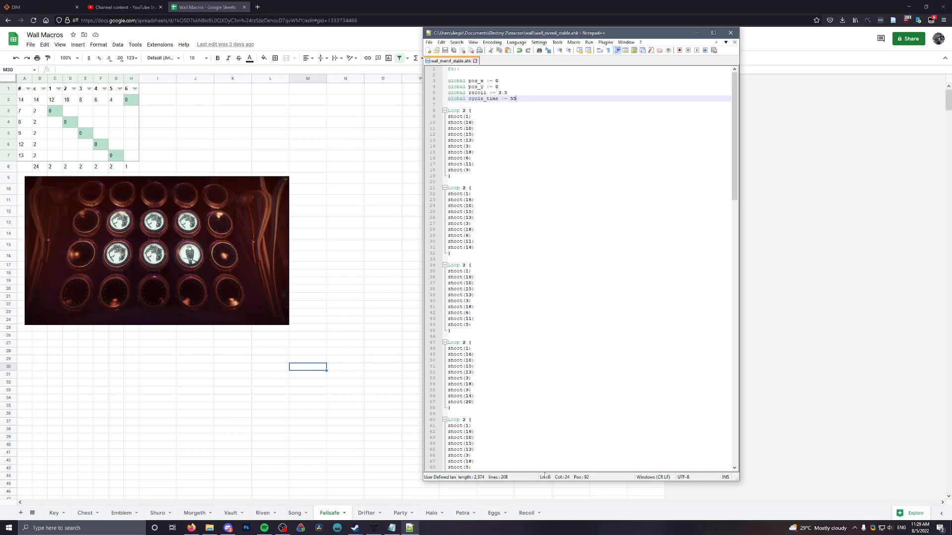
pyautogui.click(526, 513)
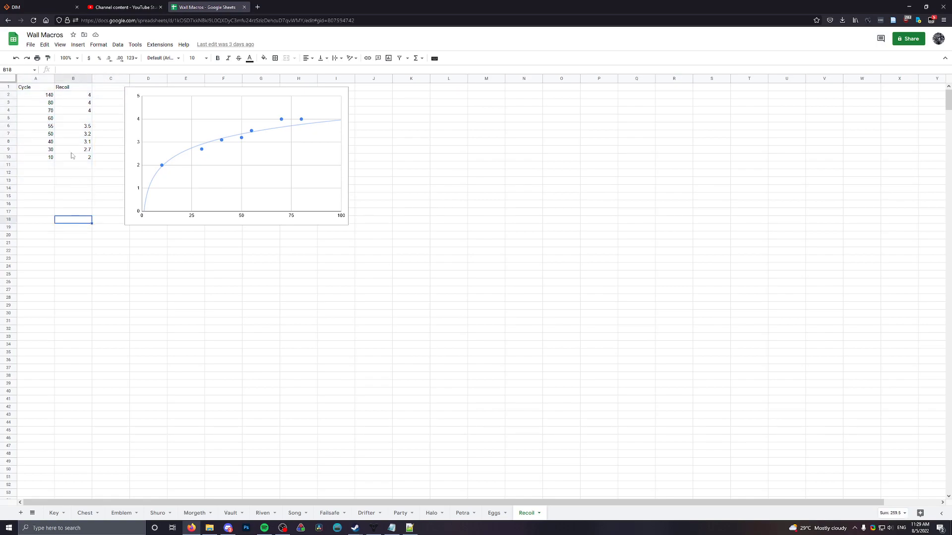
pyautogui.click(73, 133)
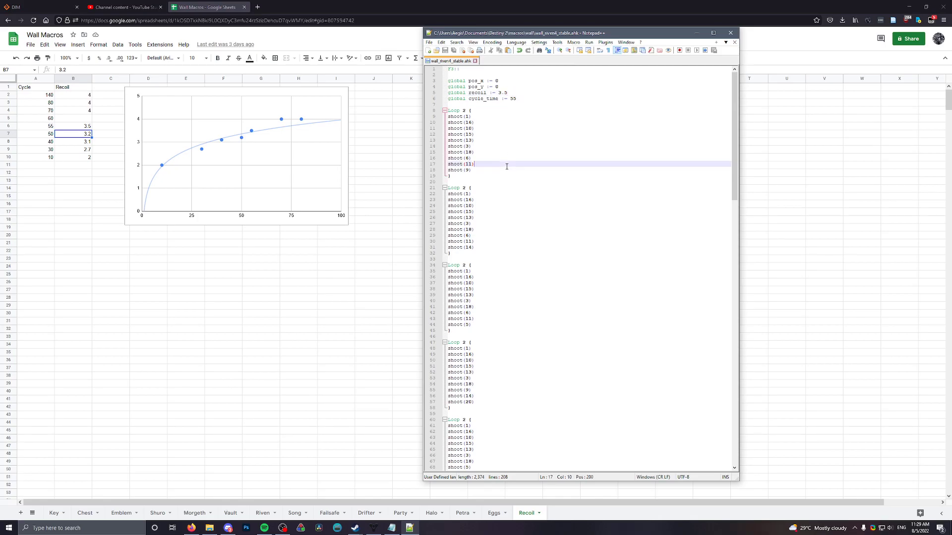
# Scroll the wall_riven4_stable.ahk script down to its later shot loops, ending in shoot(17)
pyautogui.scroll(-3)
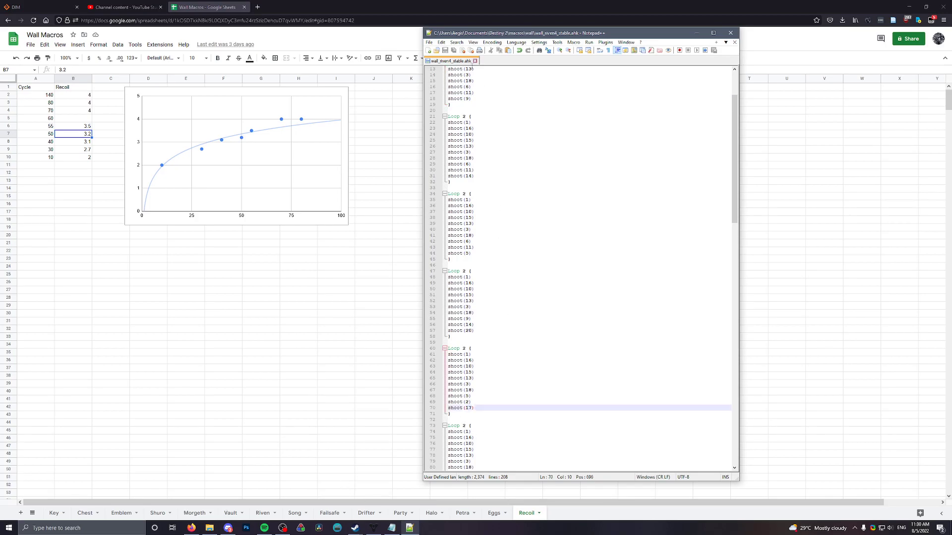
pyautogui.moveTo(452, 61)
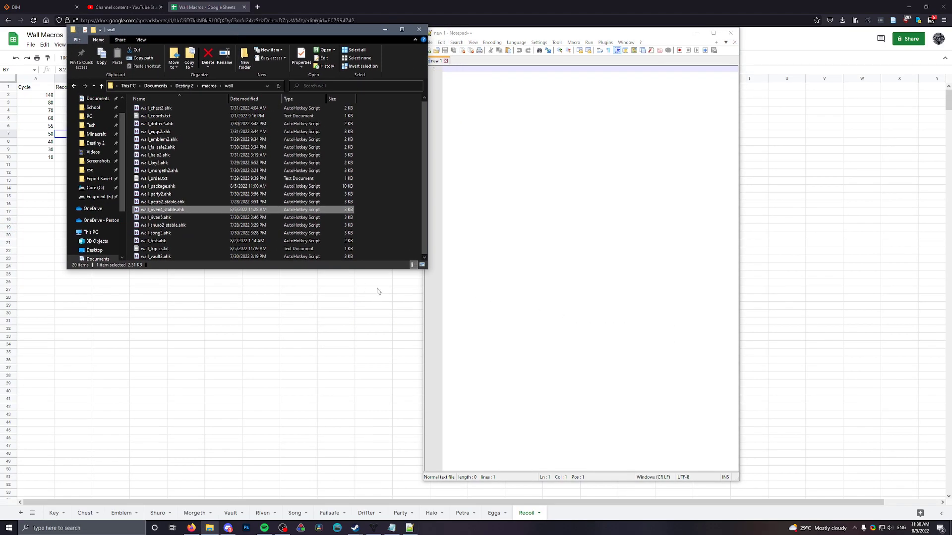
# Point out the shuro2 stable, eggs2 and key2 scripts in the wall macros folder
pyautogui.click(153, 154)
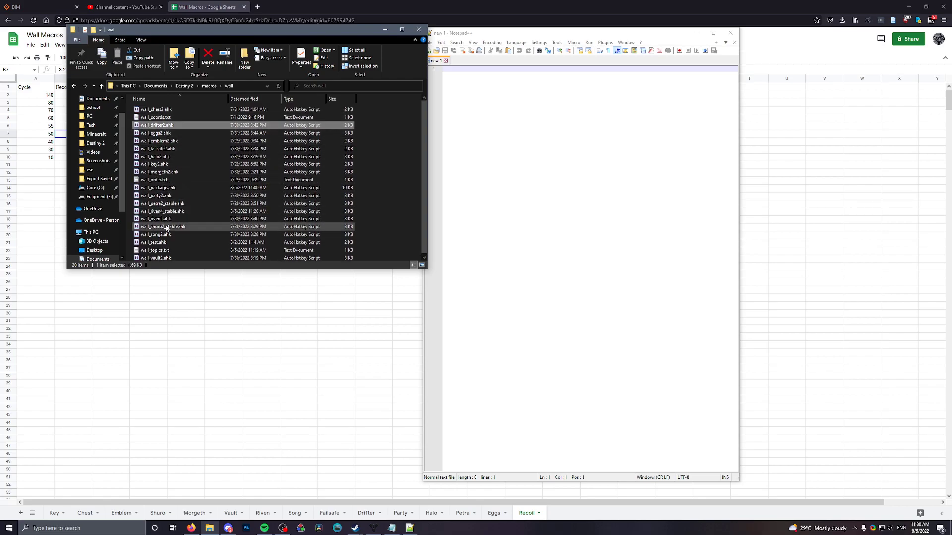
pyautogui.click(153, 133)
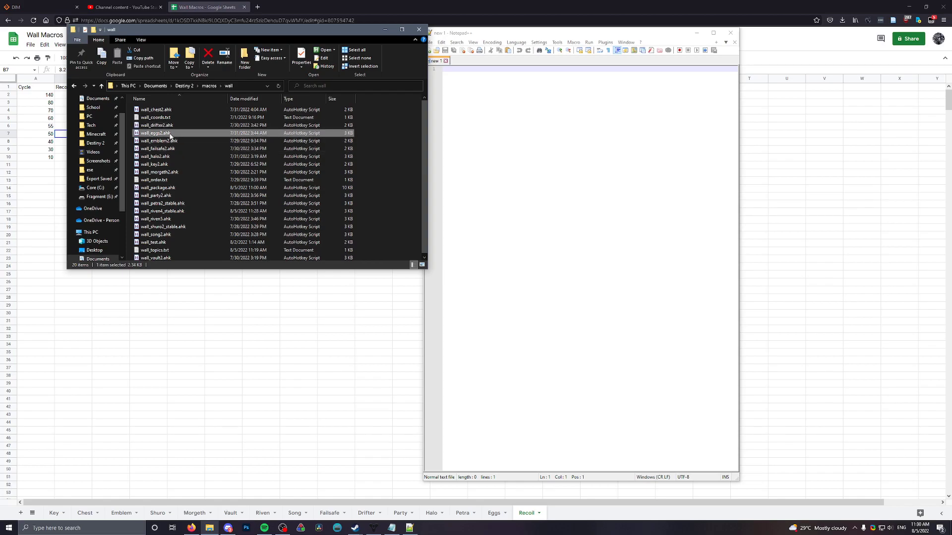
pyautogui.click(154, 164)
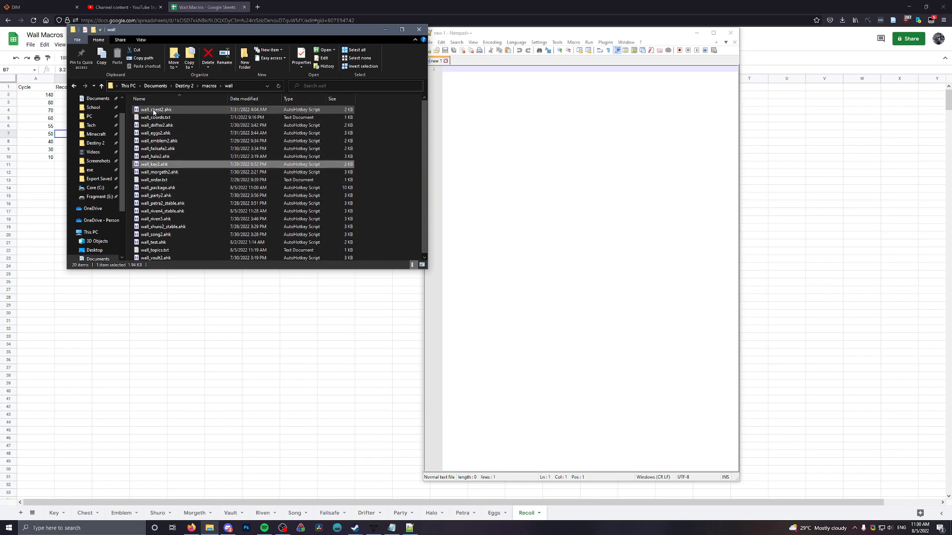
# Open and select the wall_order.txt symbol list, close it, then open wall_coords.txt
pyautogui.doubleClick(154, 180)
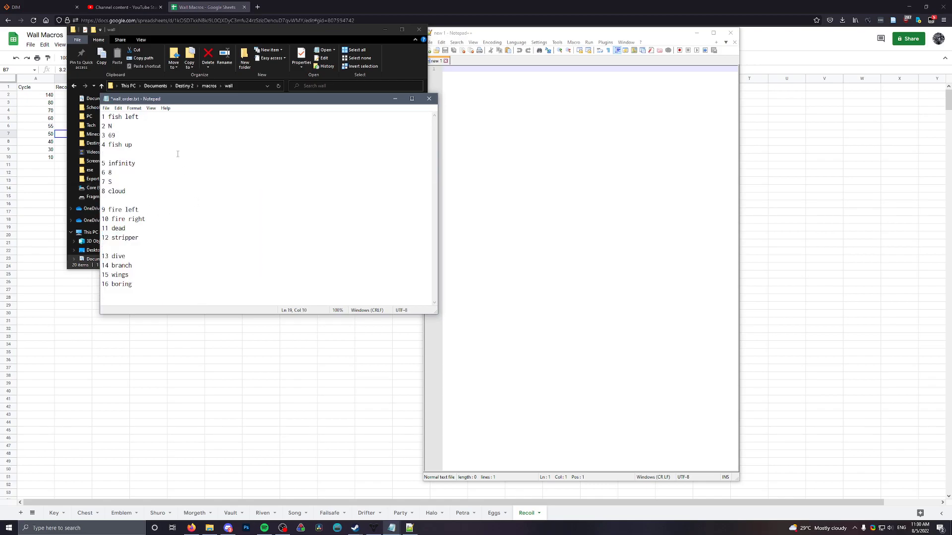
pyautogui.press('ctrl+a')
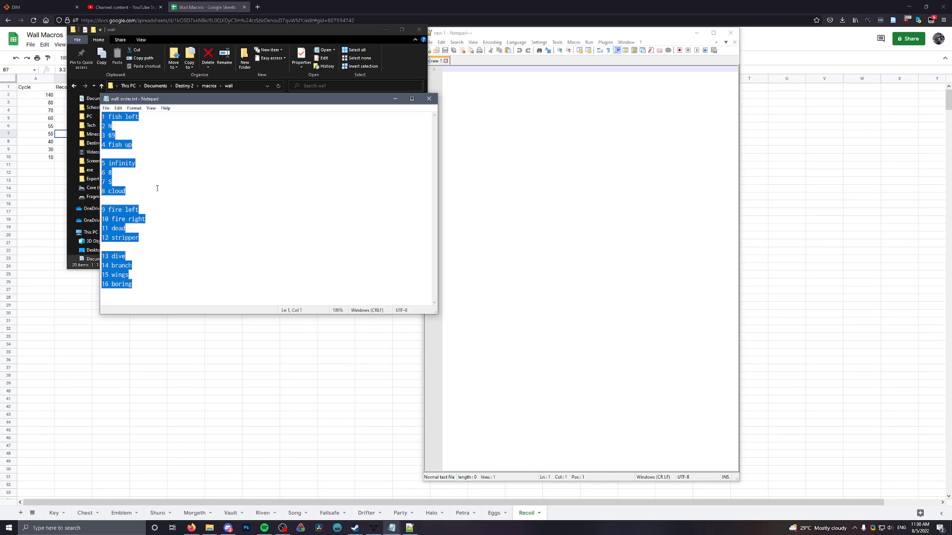
pyautogui.click(112, 172)
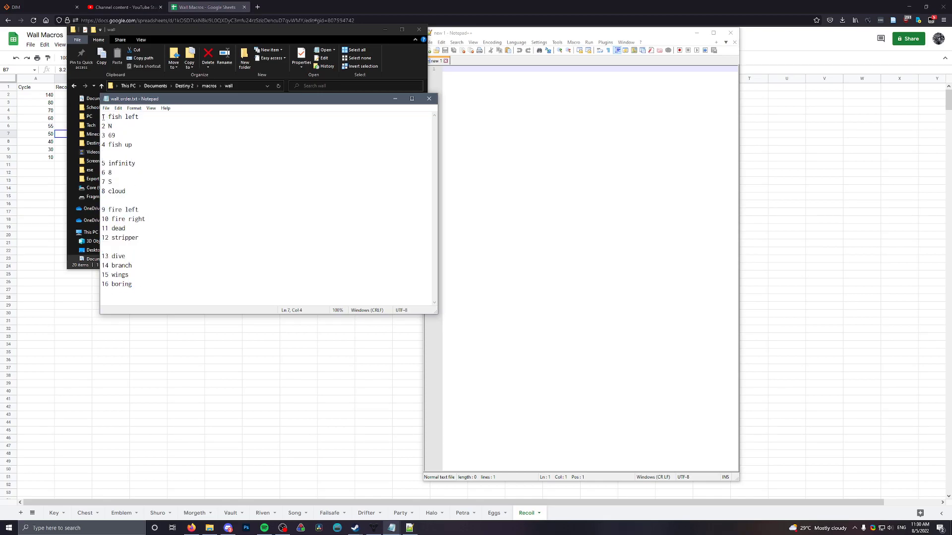
pyautogui.press('Ctrl+a')
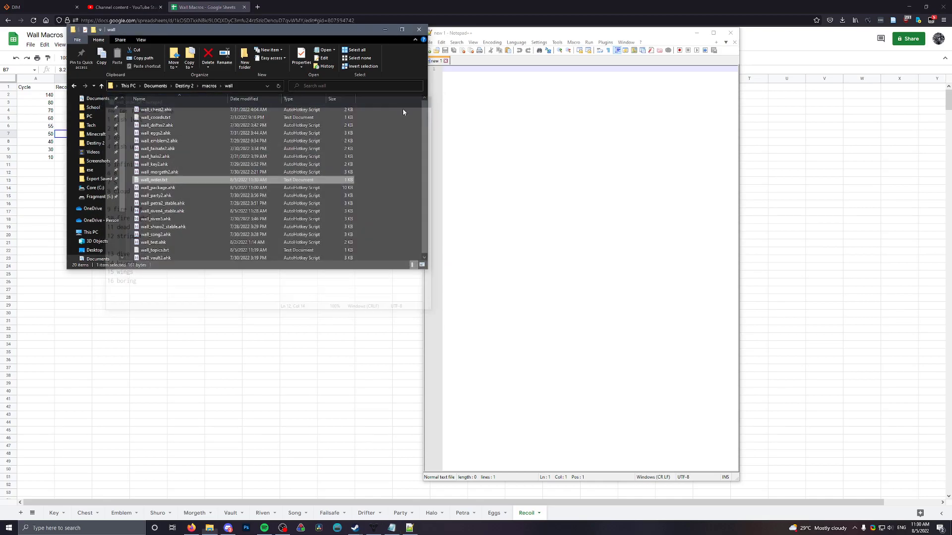
pyautogui.doubleClick(155, 249)
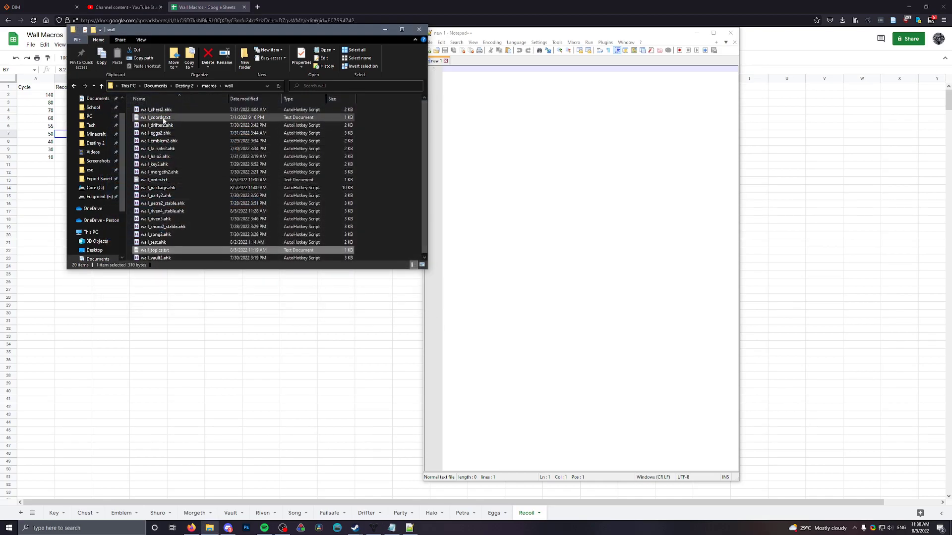
pyautogui.doubleClick(154, 118)
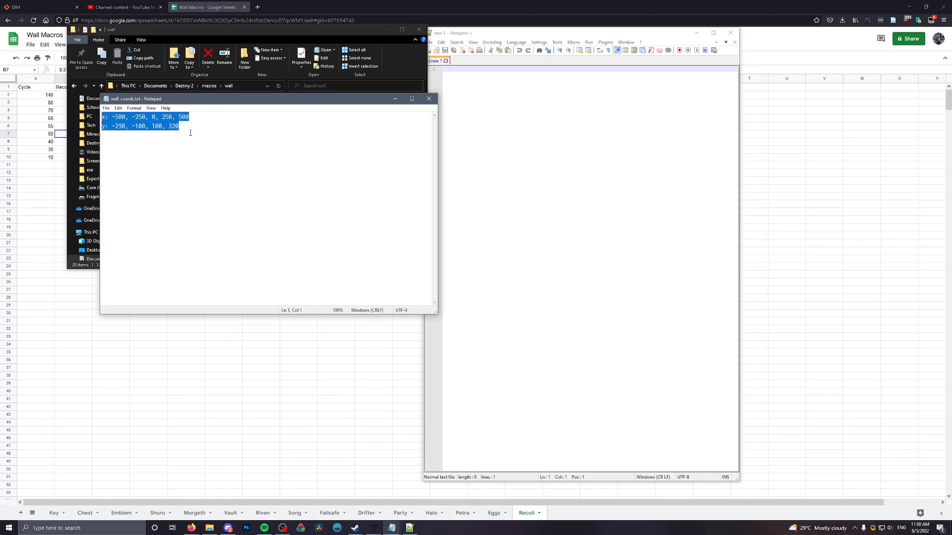
pyautogui.moveTo(363, 122)
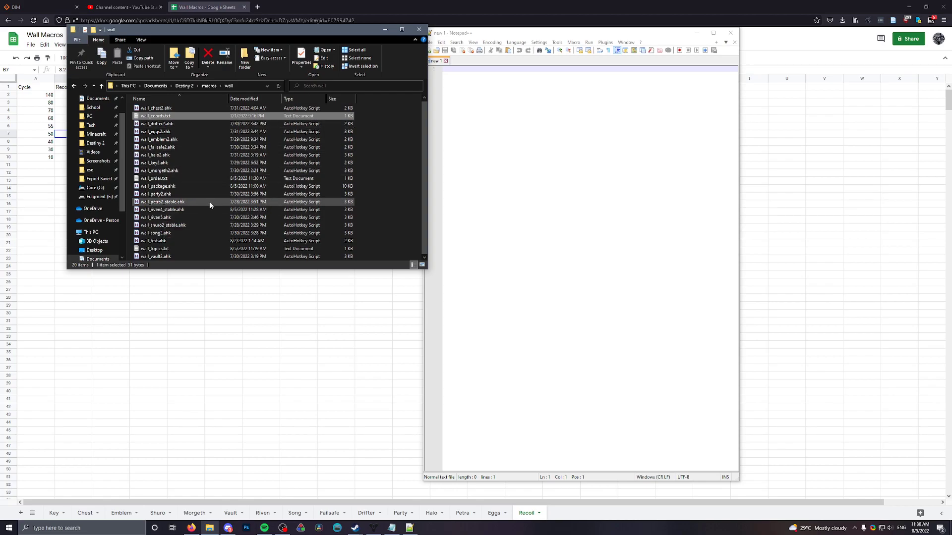
# Edit wall_riven4_stable.ahk with Notepad++ and scroll to the shoot(cell) coordinate cases
pyautogui.rightClick(161, 209)
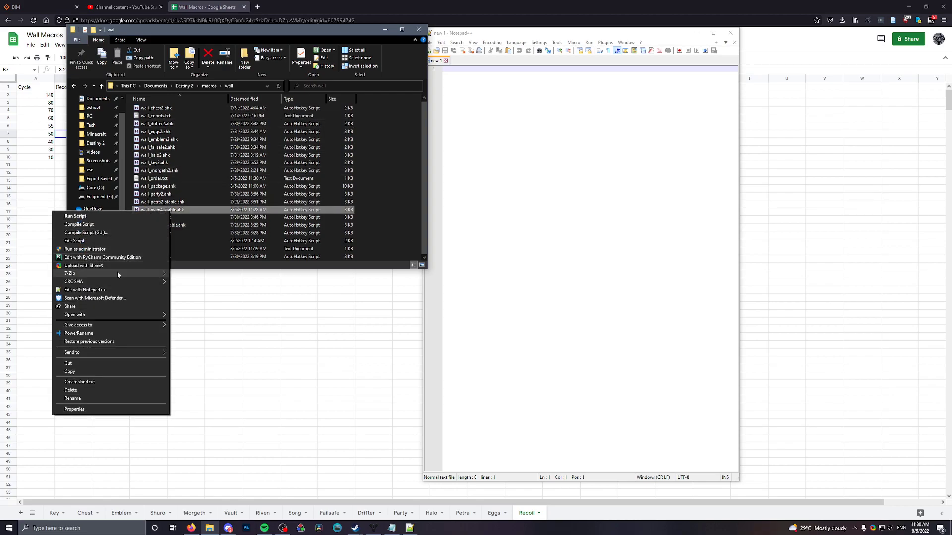
pyautogui.click(85, 290)
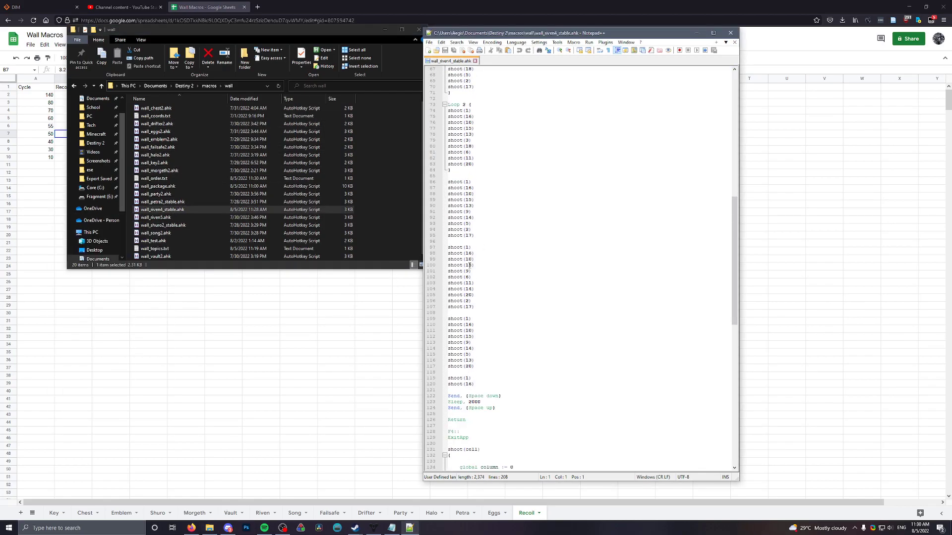
pyautogui.scroll(-3)
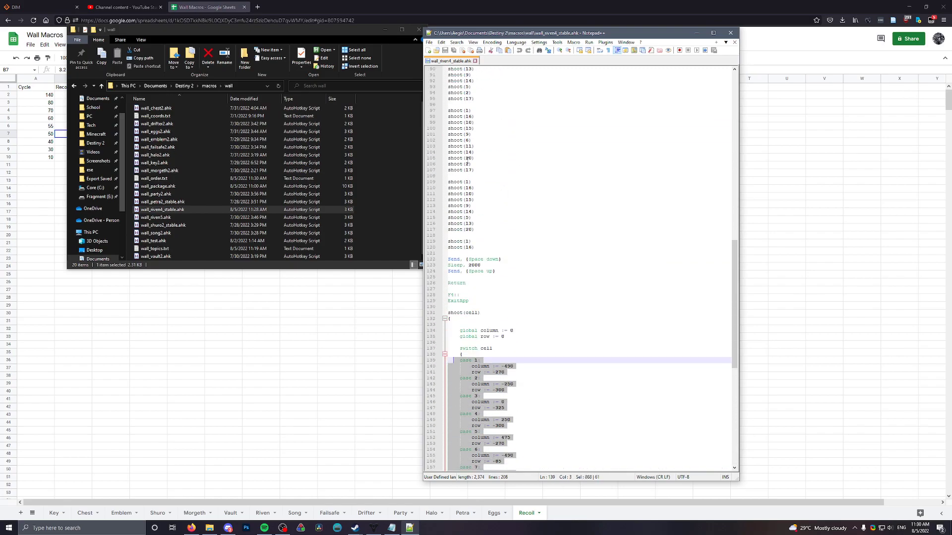
pyautogui.click(473, 212)
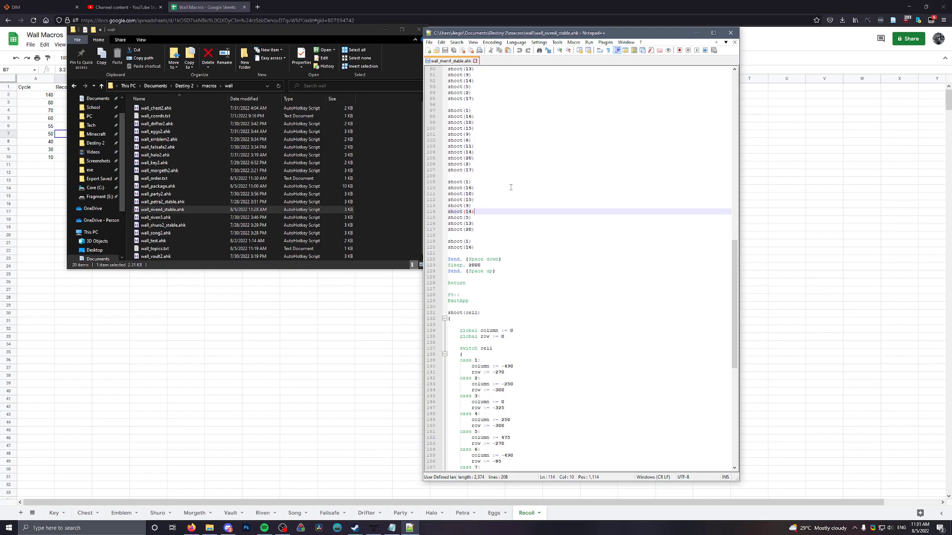